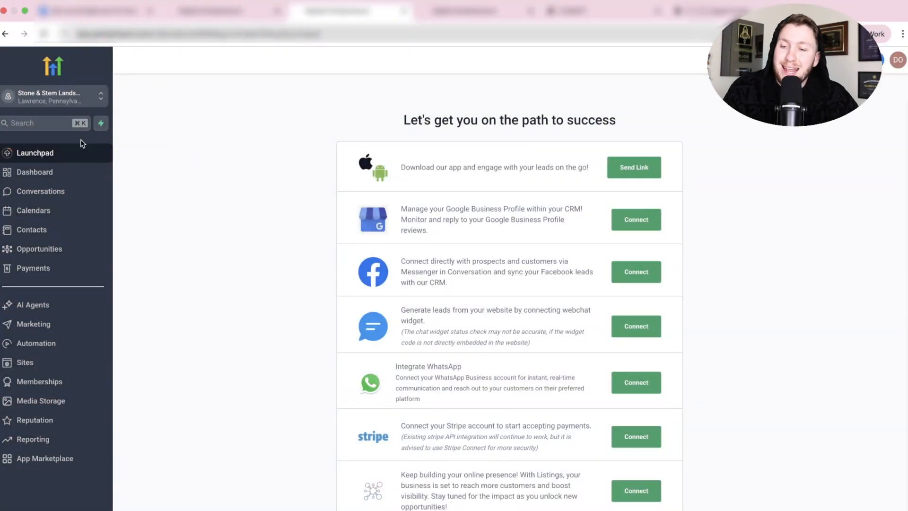
Open the sub-account's Voice AI dashboard from the AI Agents section
click(33, 305)
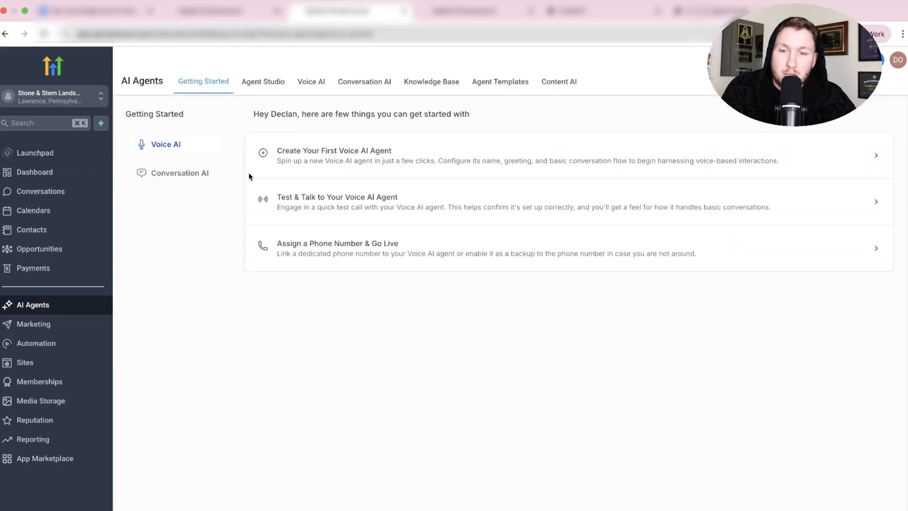
click(312, 81)
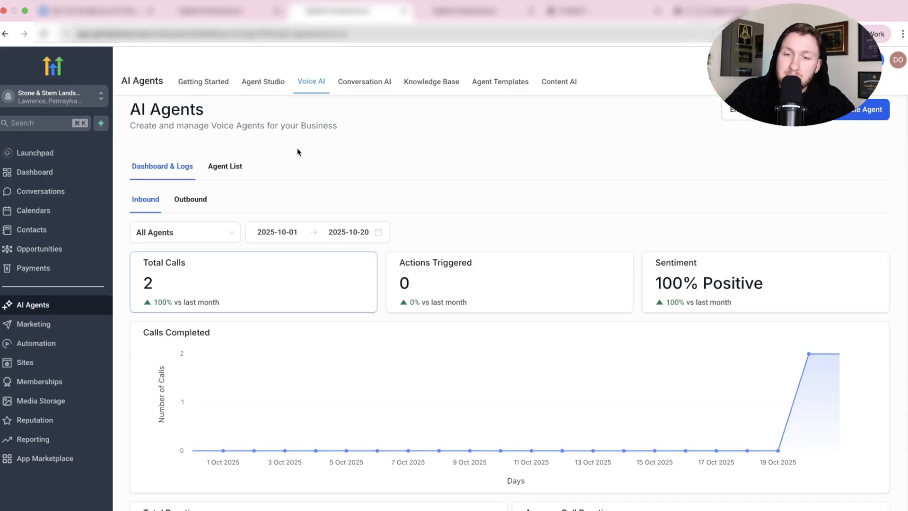
mouse_move(690, 191)
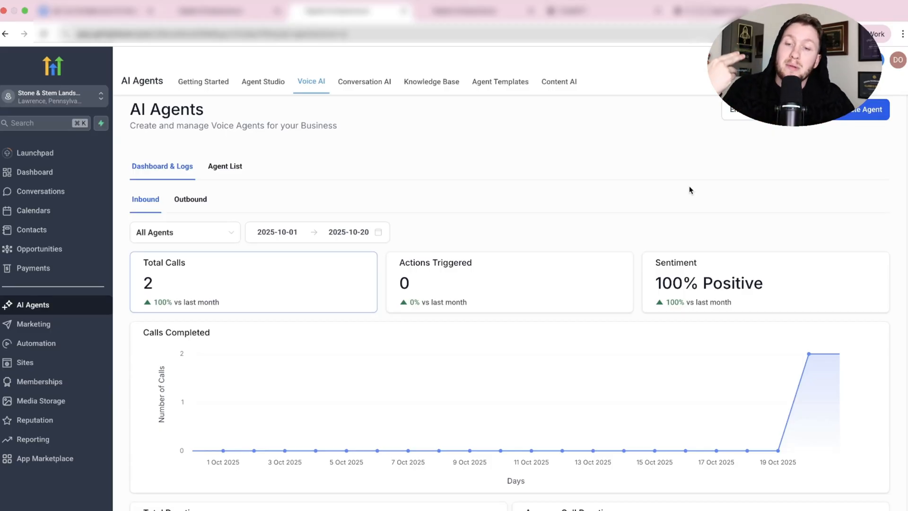
mouse_move(190, 199)
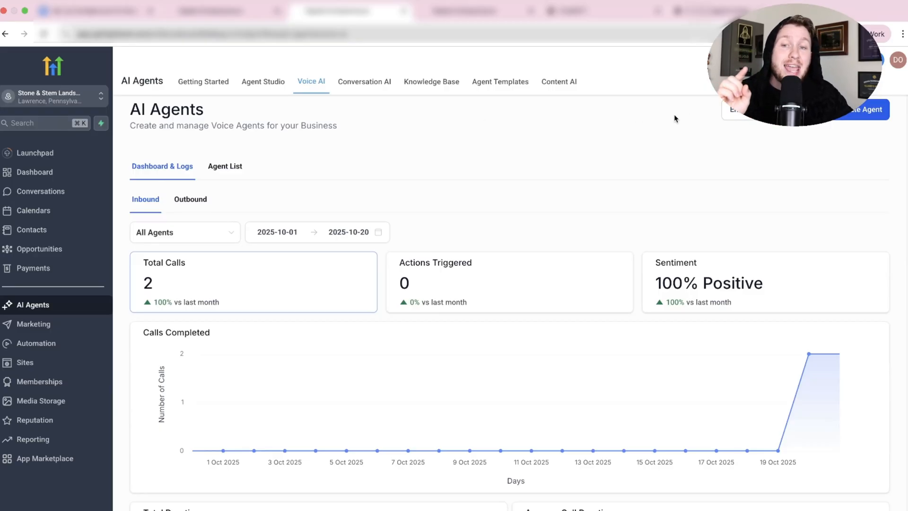
mouse_move(714, 176)
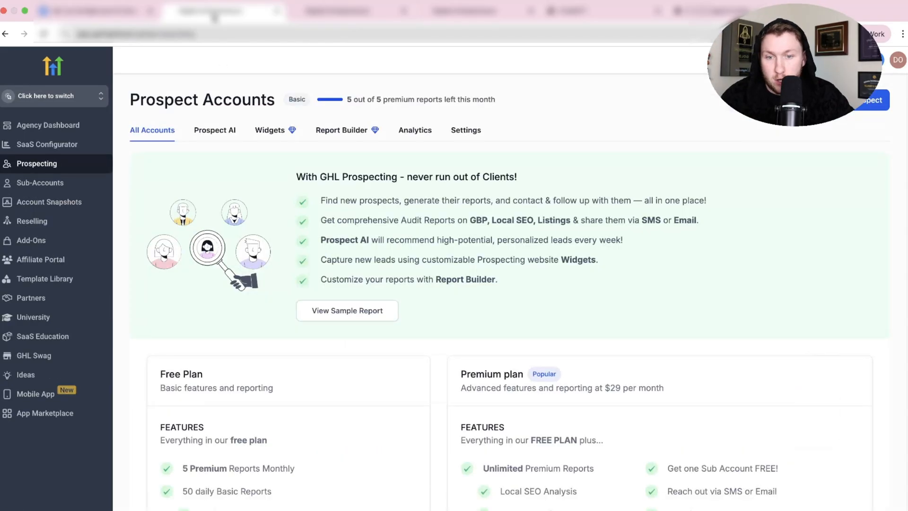
Find the Voice AI Outbound Calling beta among sub-account Labs features by searching 'voi'
click(465, 130)
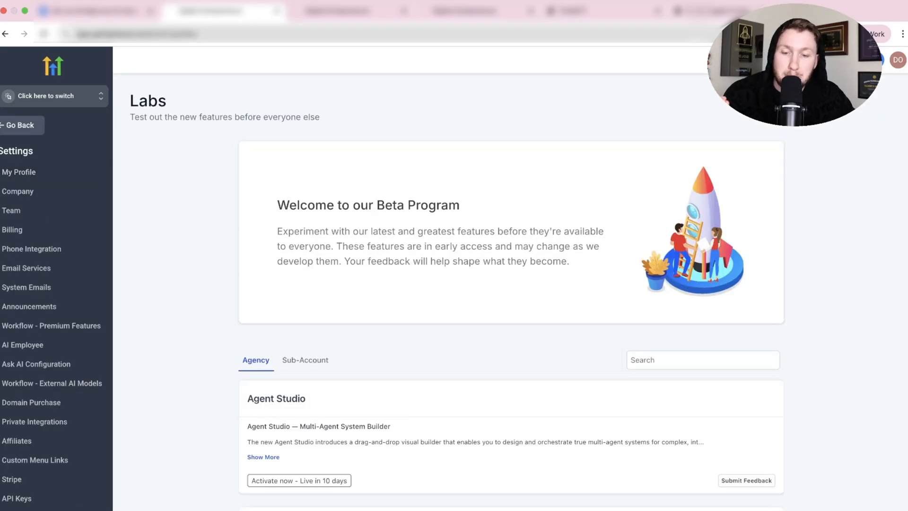
click(305, 359)
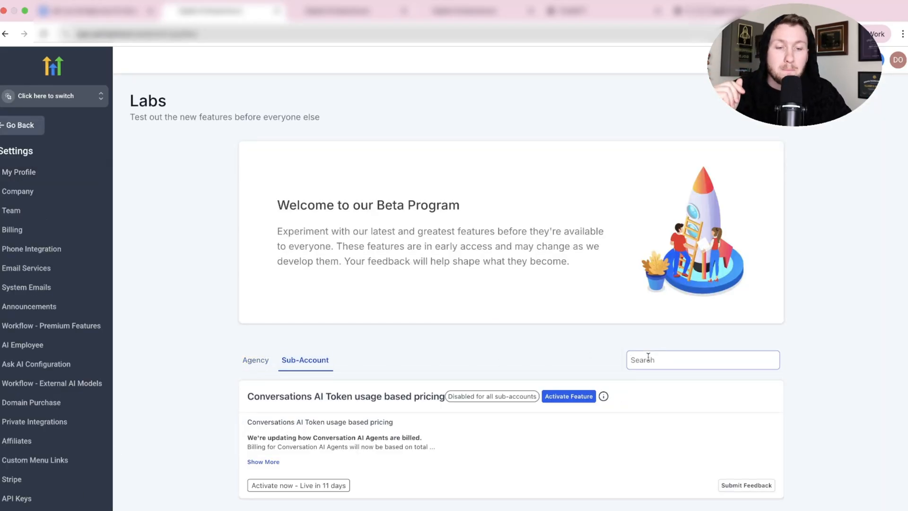
text(voi)
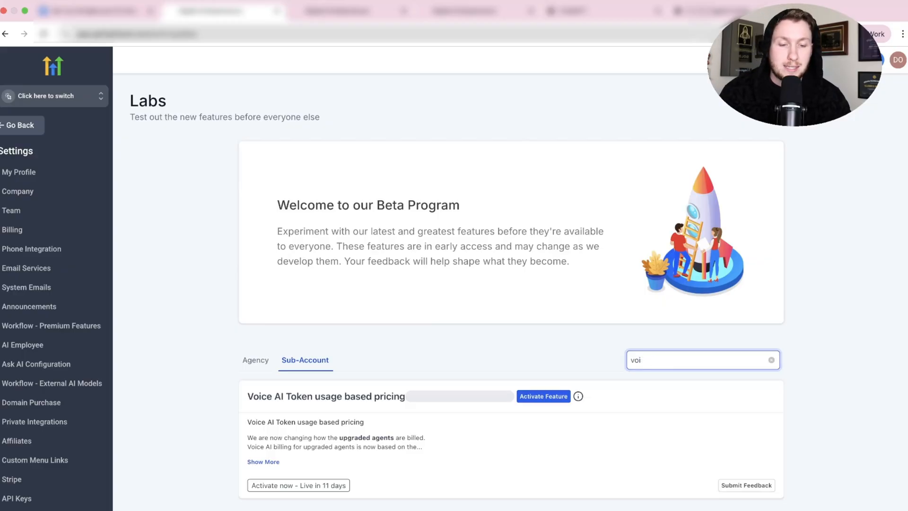
scroll(down, 3)
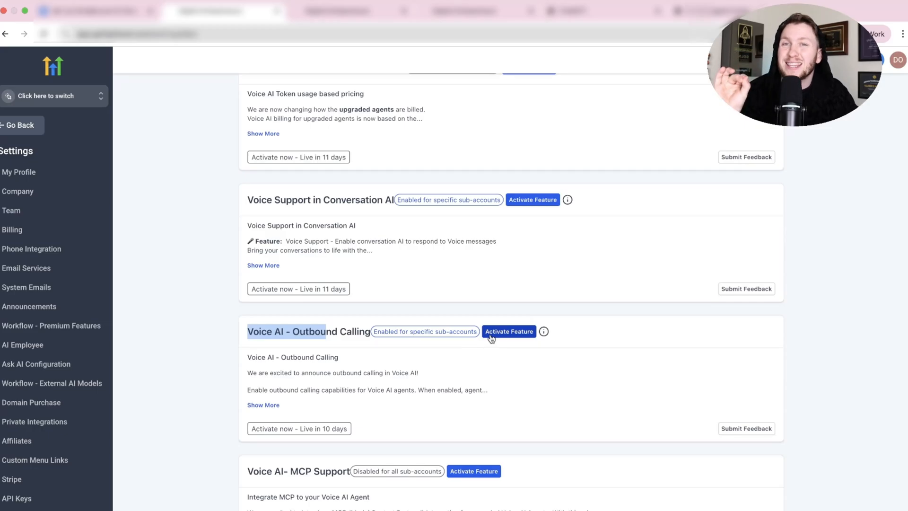
mouse_move(506, 348)
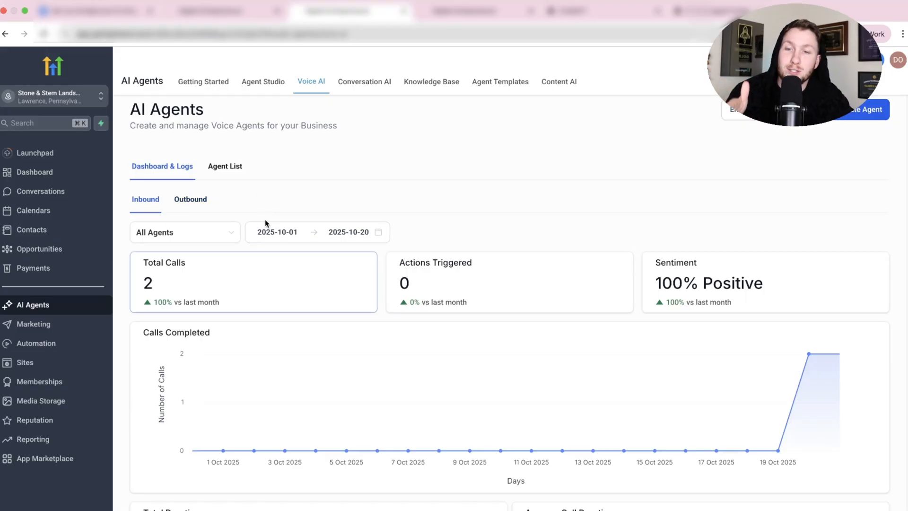
Switch between the Outbound and Inbound tabs, ending on zero outbound attempted and connected calls
click(318, 232)
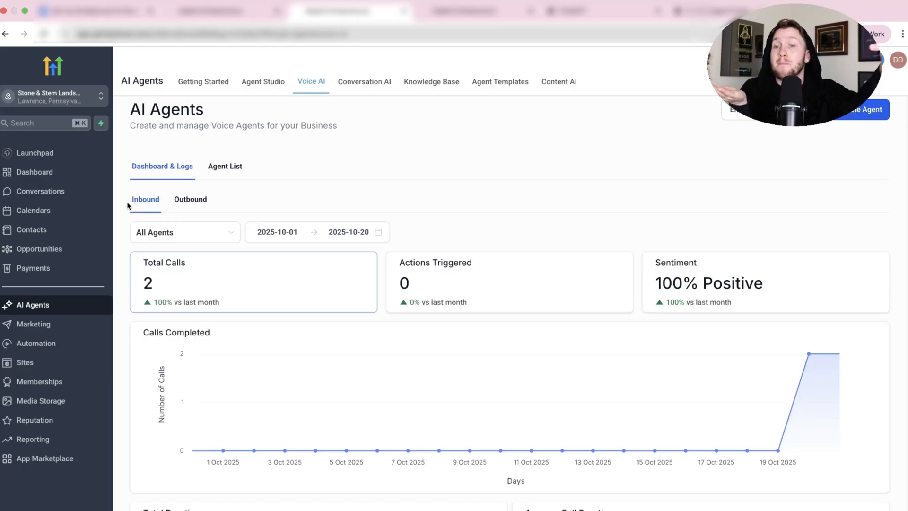
click(190, 199)
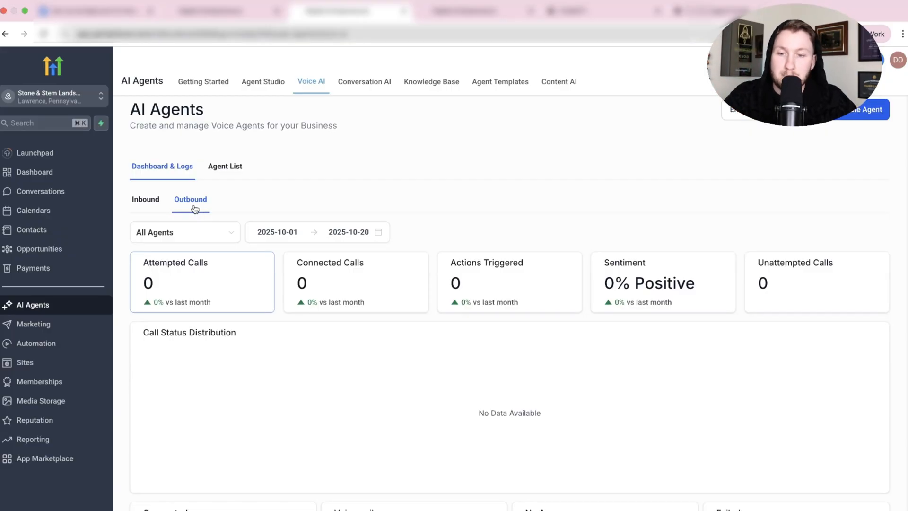
click(145, 200)
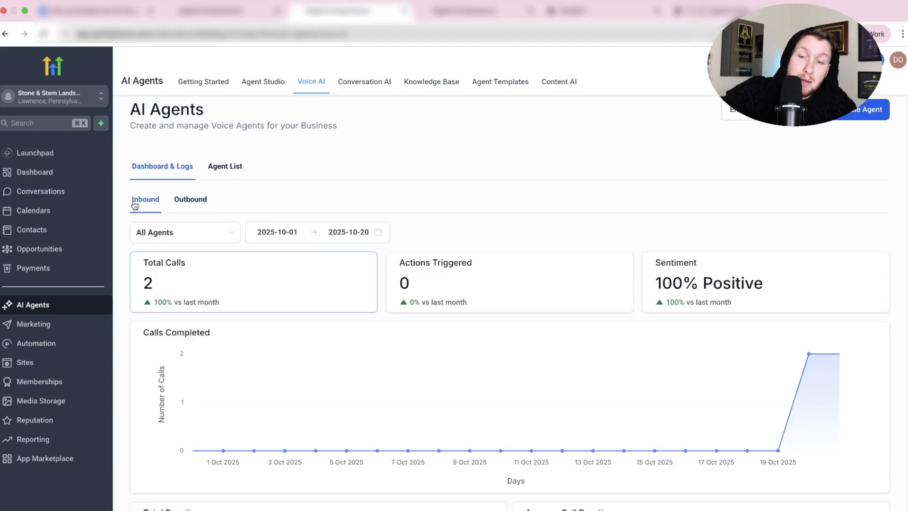
click(190, 200)
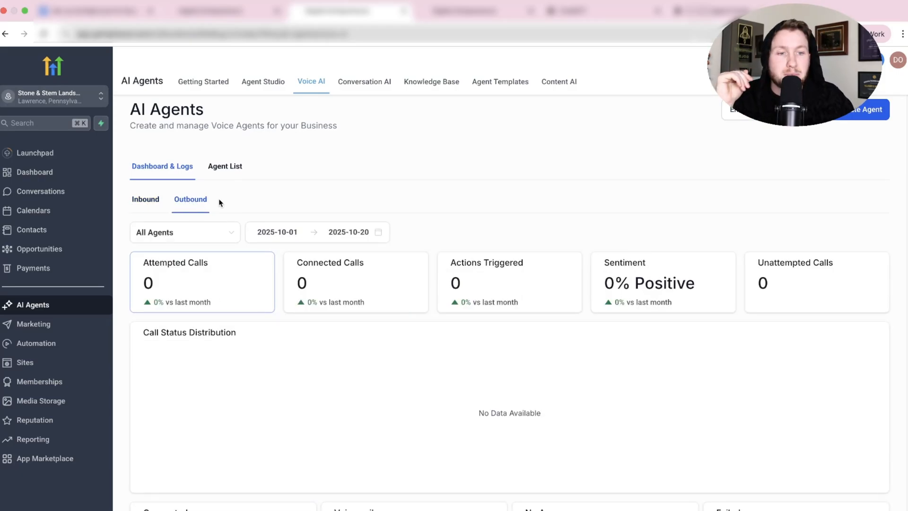
mouse_move(468, 135)
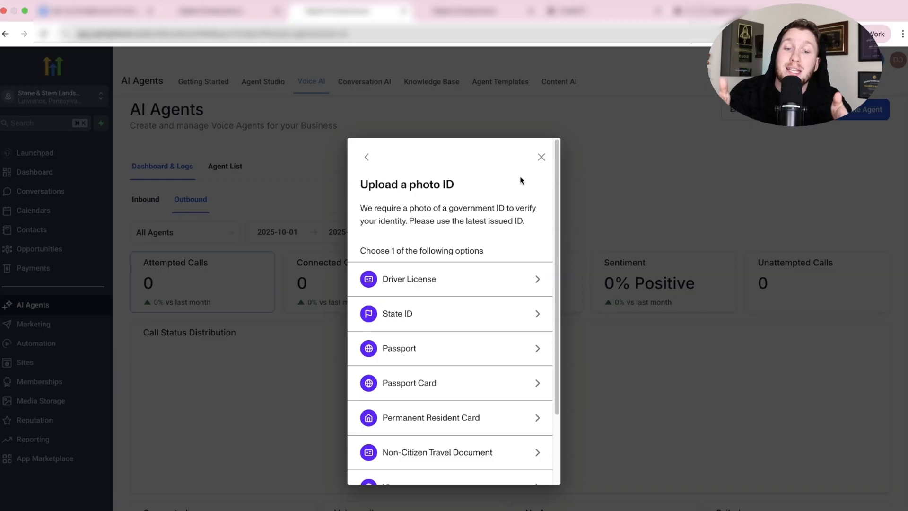
mouse_move(368, 165)
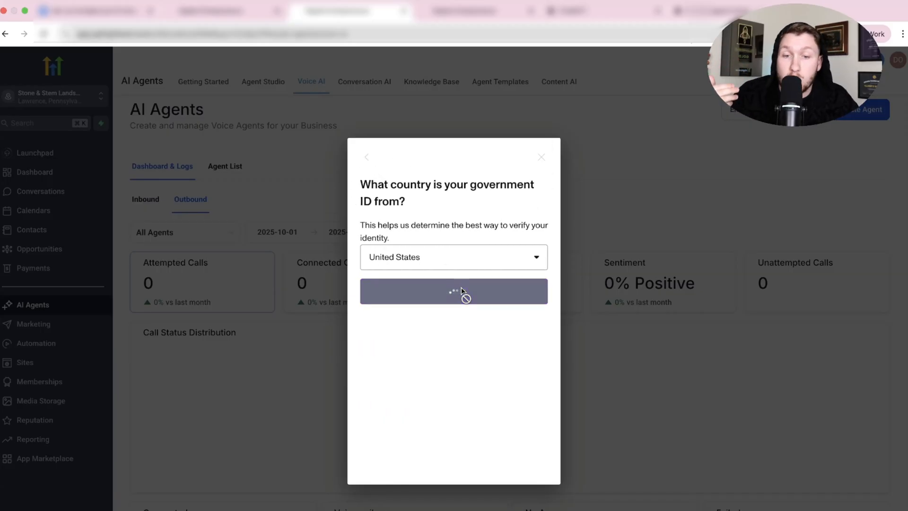
Choose United States for ID verification, review photo ID options, then cancel the verification
click(453, 290)
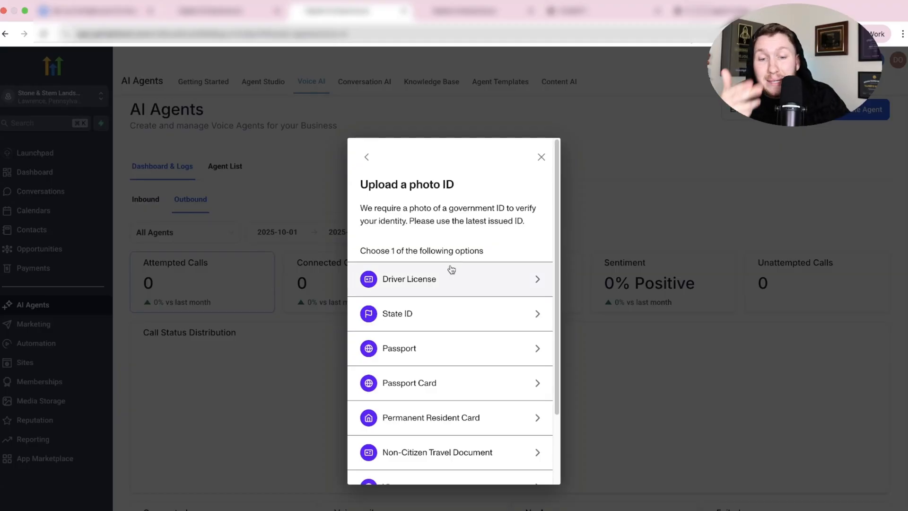
scroll(down, 3)
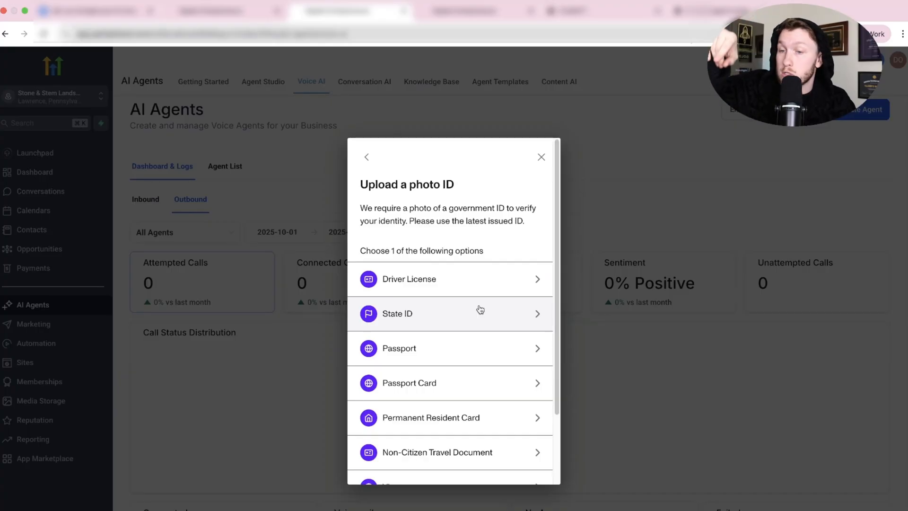
mouse_move(465, 274)
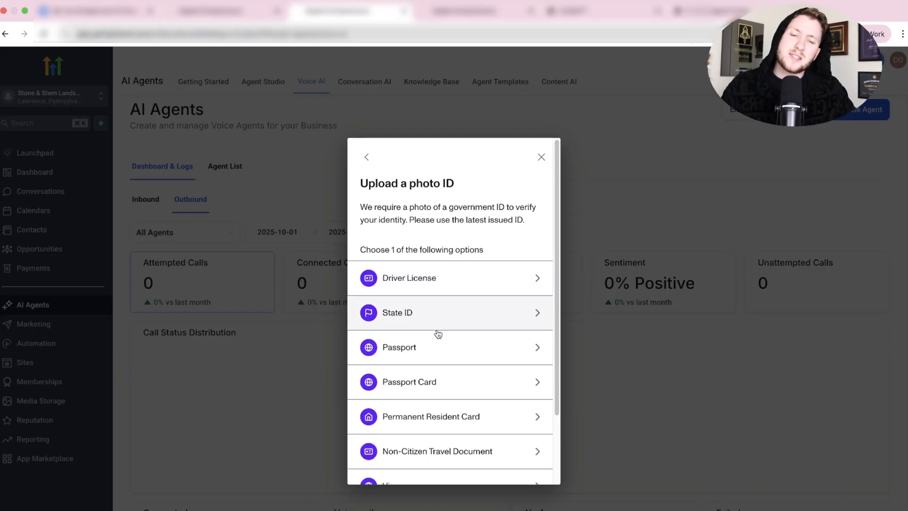
scroll(down, 3)
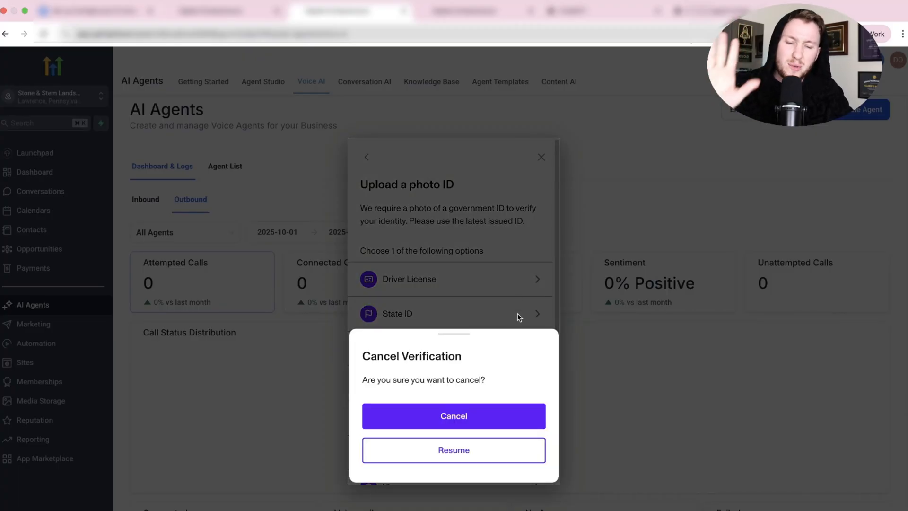
click(453, 416)
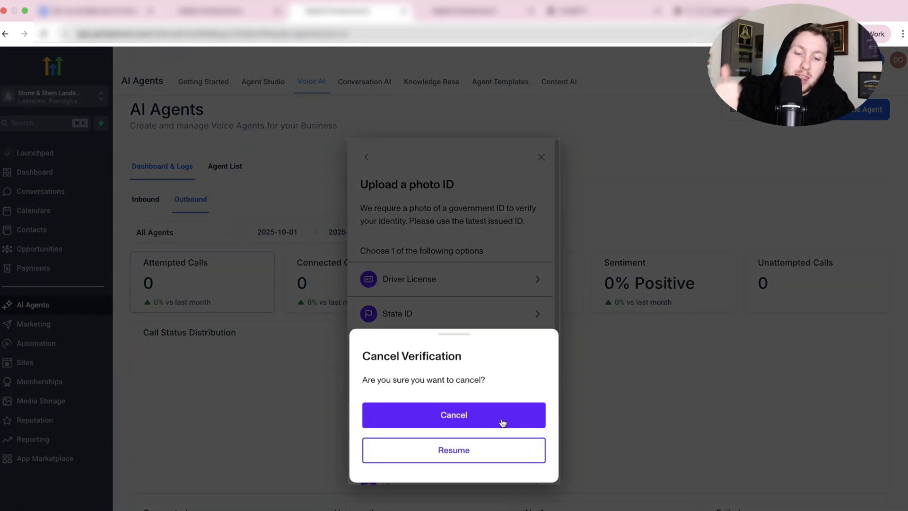
click(454, 415)
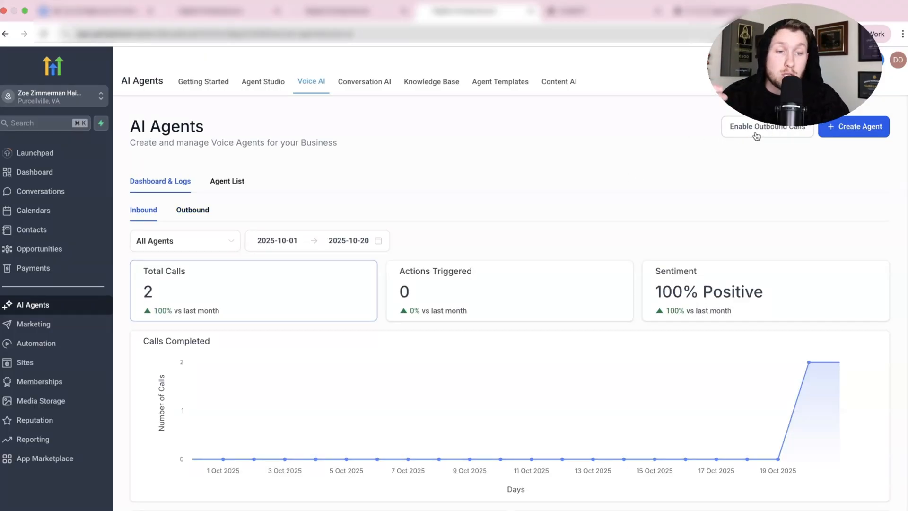
Open the Outbound Calling Requirements via Enable Outbound Calls and copy the requirements text
click(766, 126)
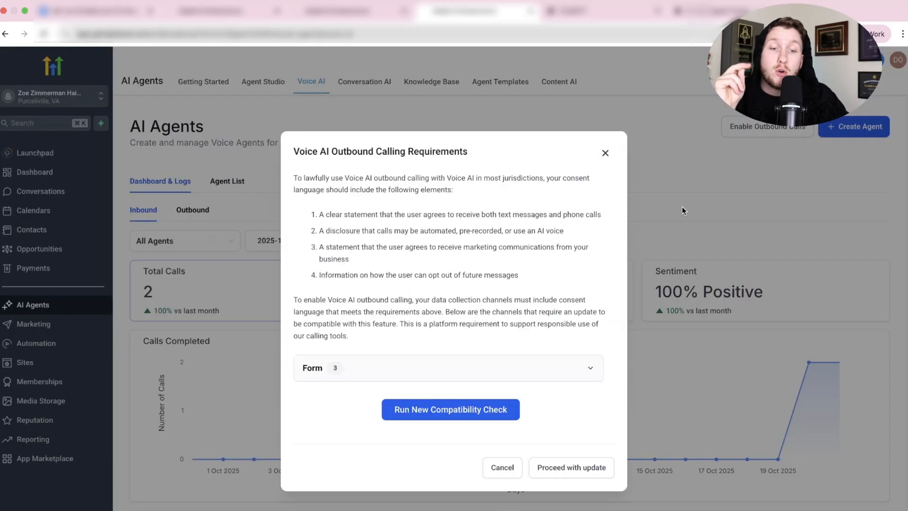
mouse_move(510, 210)
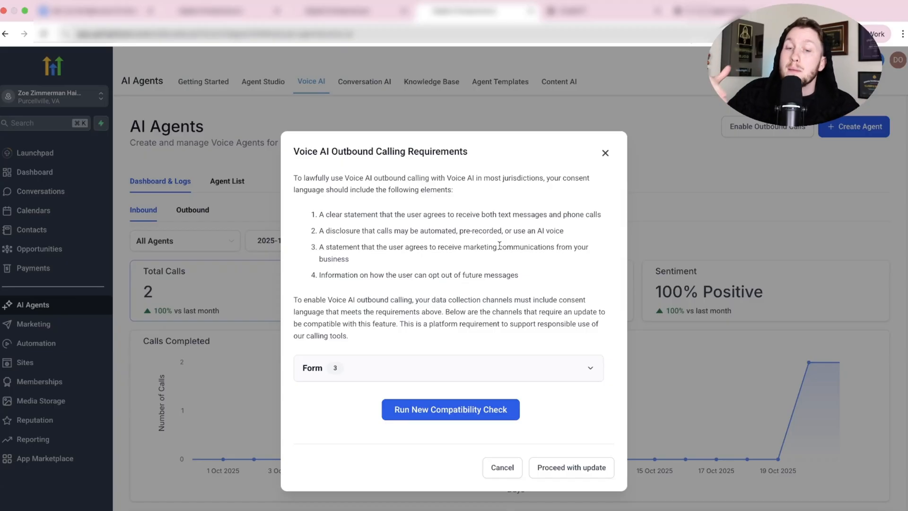
click(448, 368)
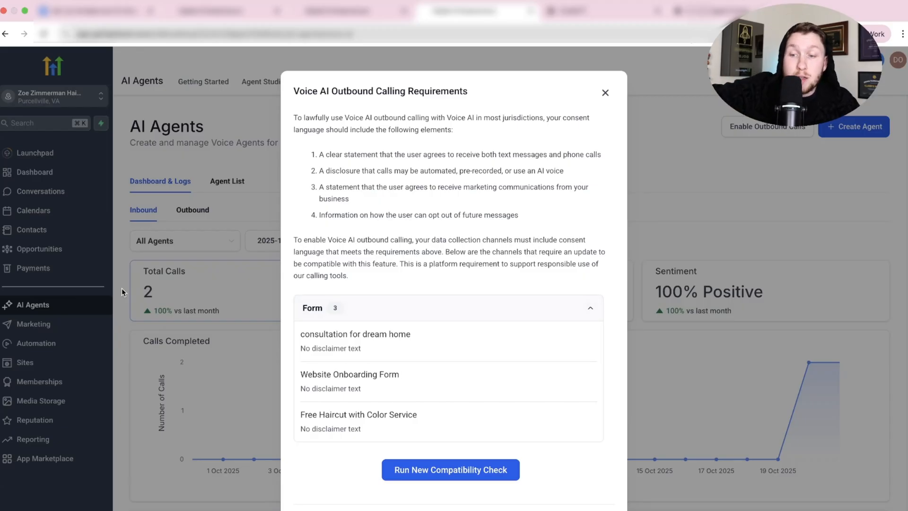
mouse_move(228, 283)
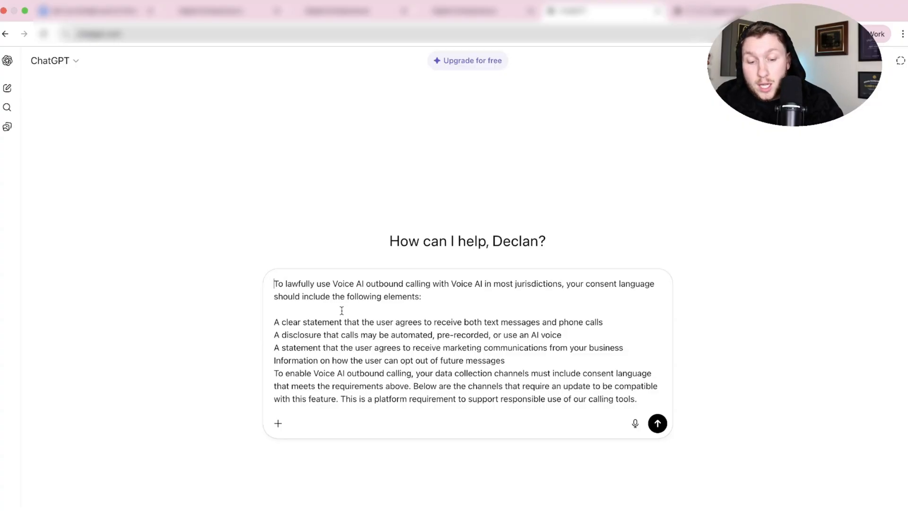
Ask ChatGPT for opt-in consent wording for the AI voice agent, including the pasted requirements
text(I need an opt in tos for)
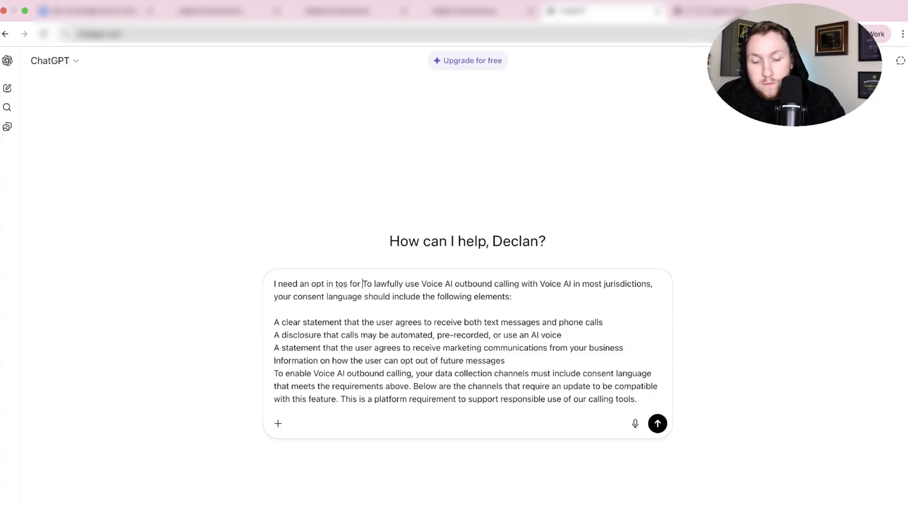
text(my ai voice agent on this form)
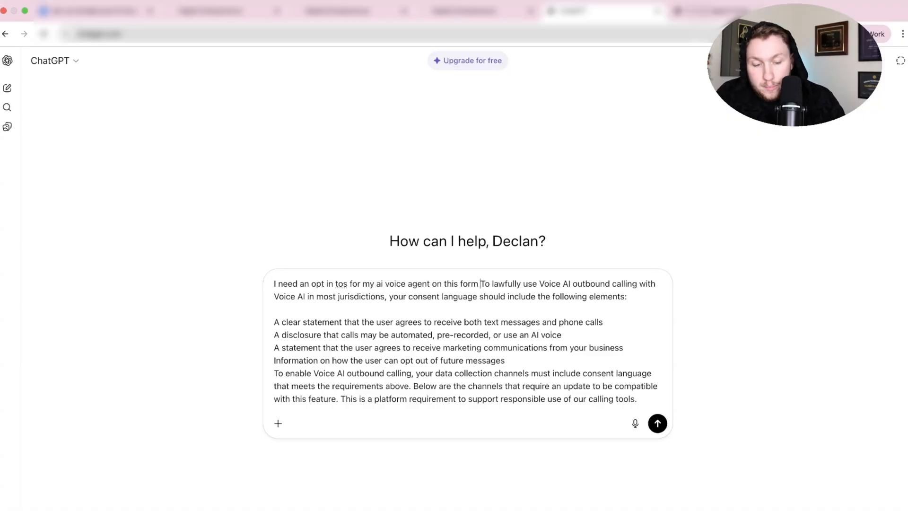
text(please here are some guidliens.)
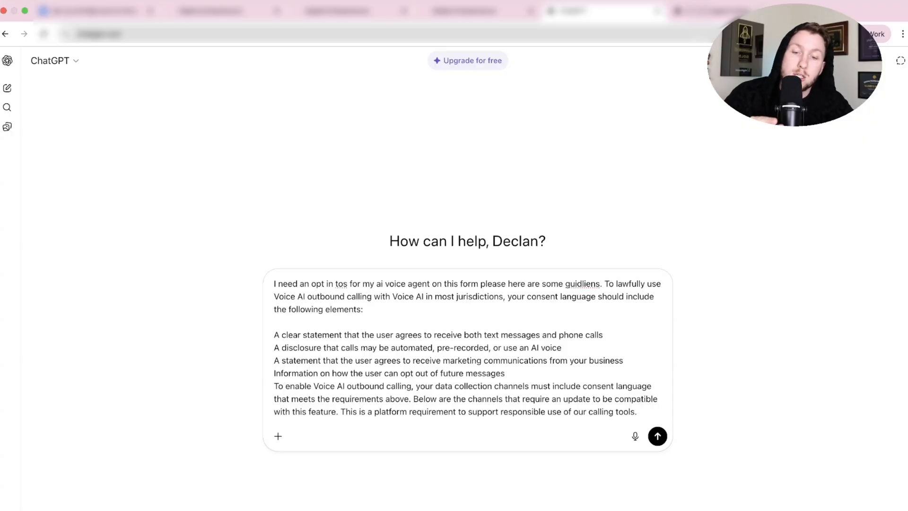
click(657, 436)
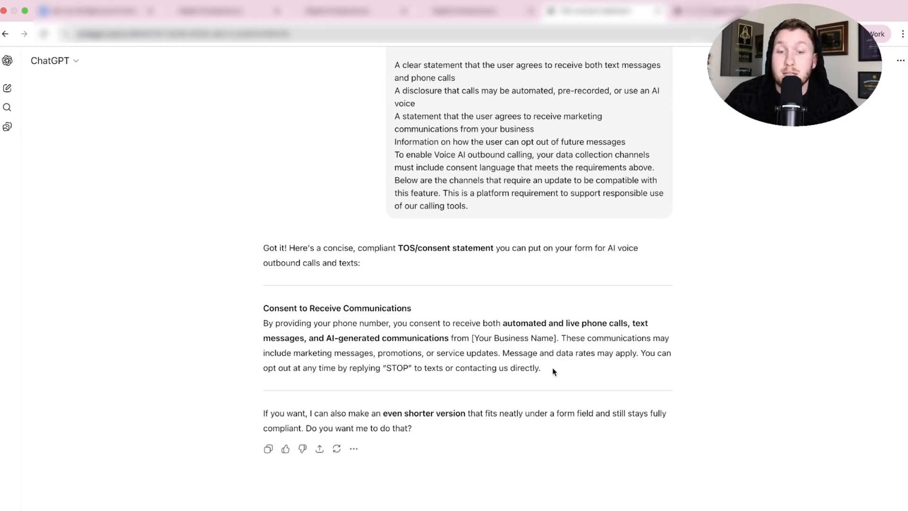
Copy the generated consent paragraph and go back to HighLevel
drag(264, 323, 540, 368)
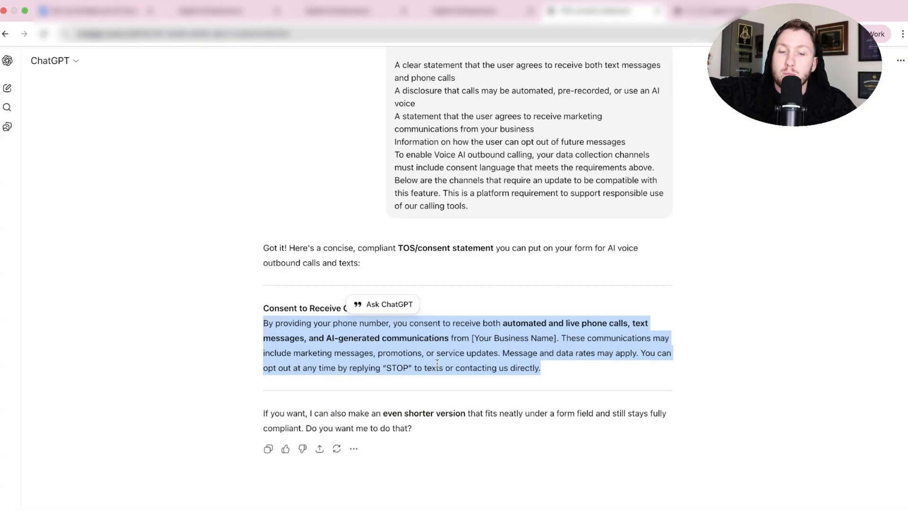
right_click(438, 368)
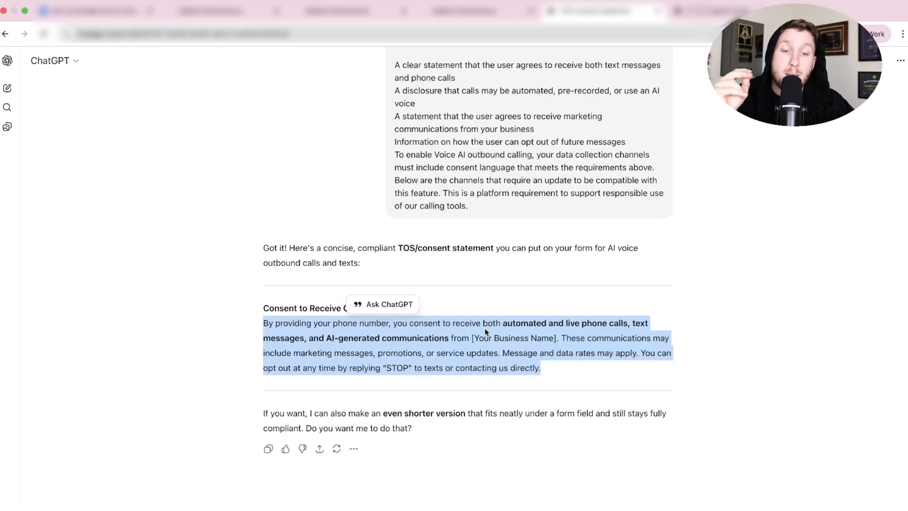
click(476, 10)
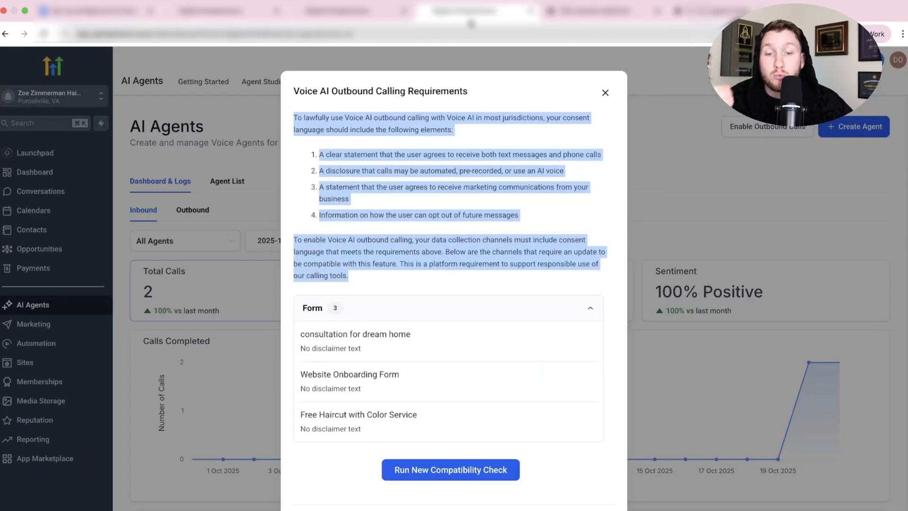
Paste the consent statement as new language and run the compatibility check
click(450, 469)
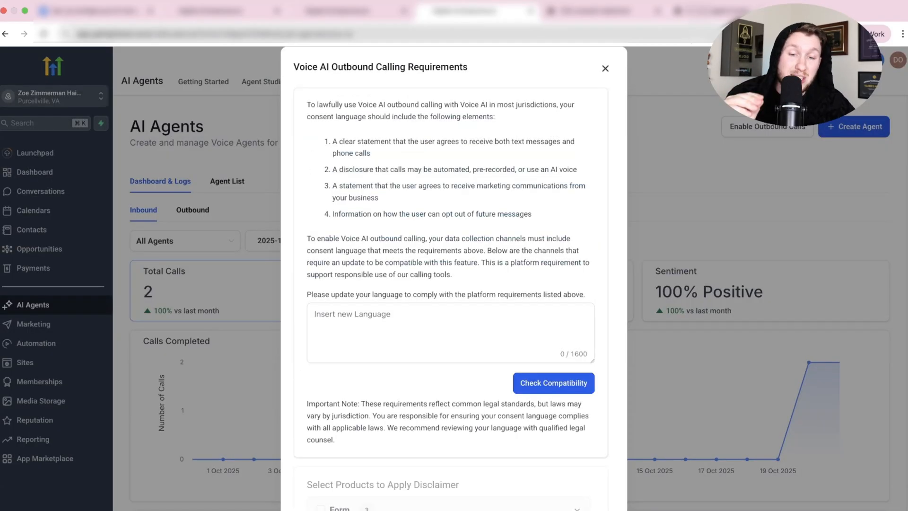
right_click(376, 324)
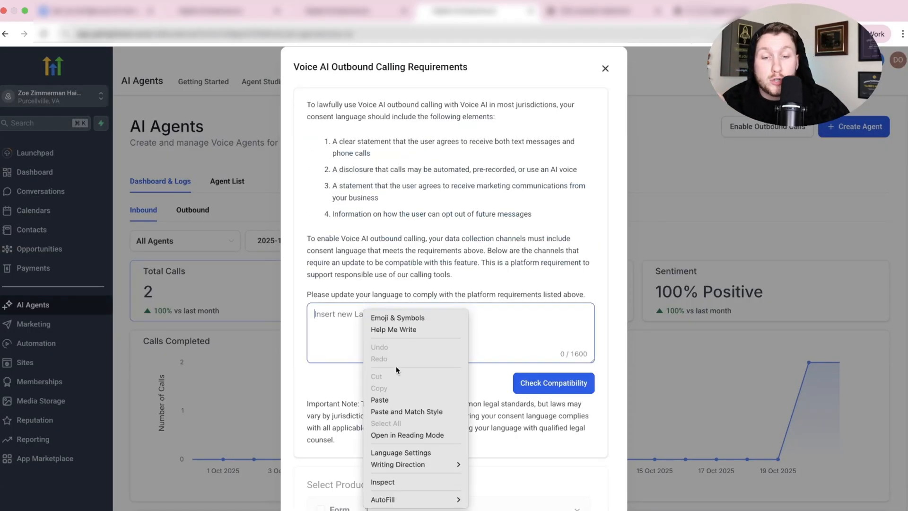
click(380, 400)
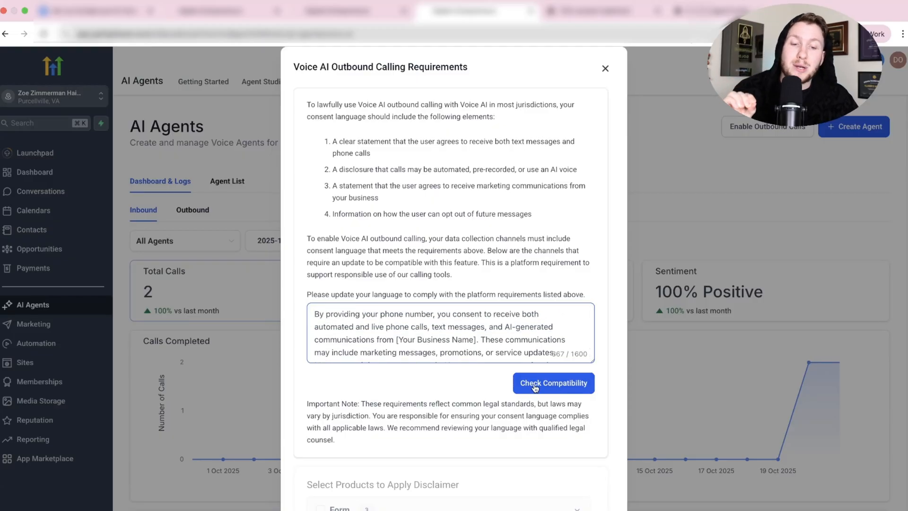
click(553, 383)
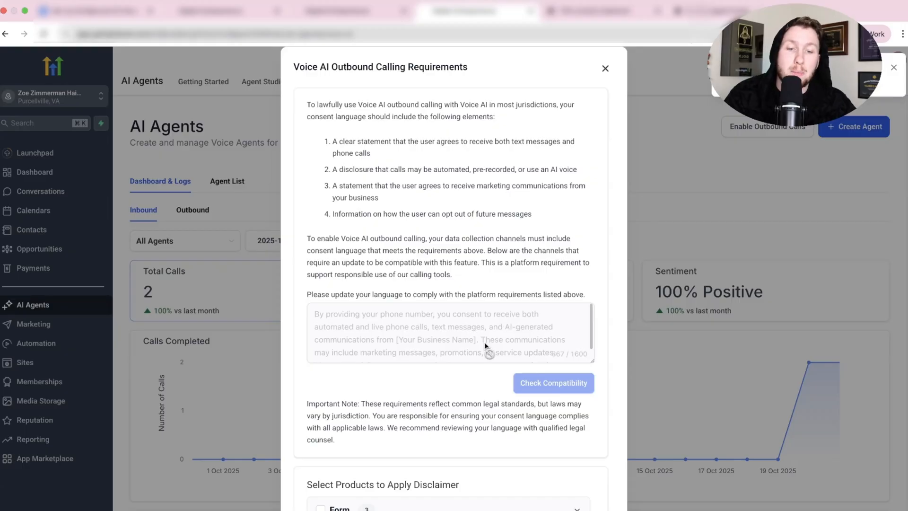
Apply the disclaimer to all three forms and dismiss the update results
scroll(down, 3)
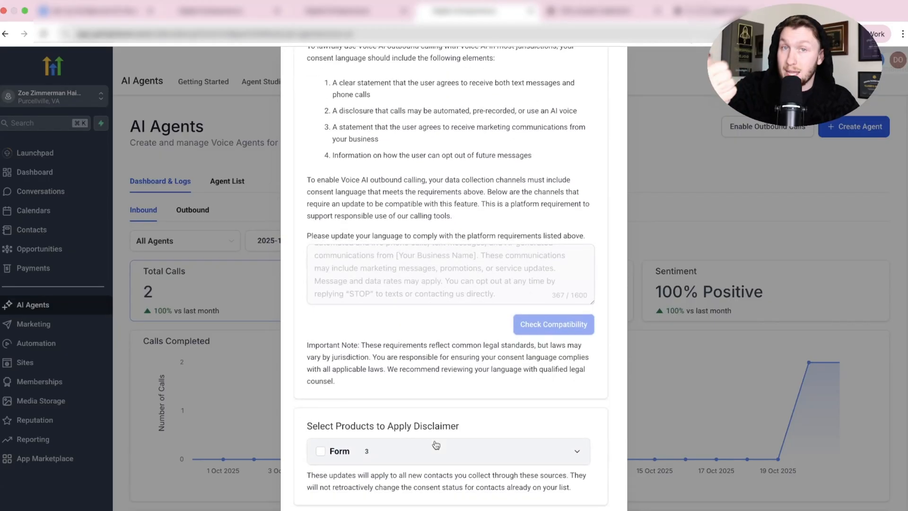
click(320, 451)
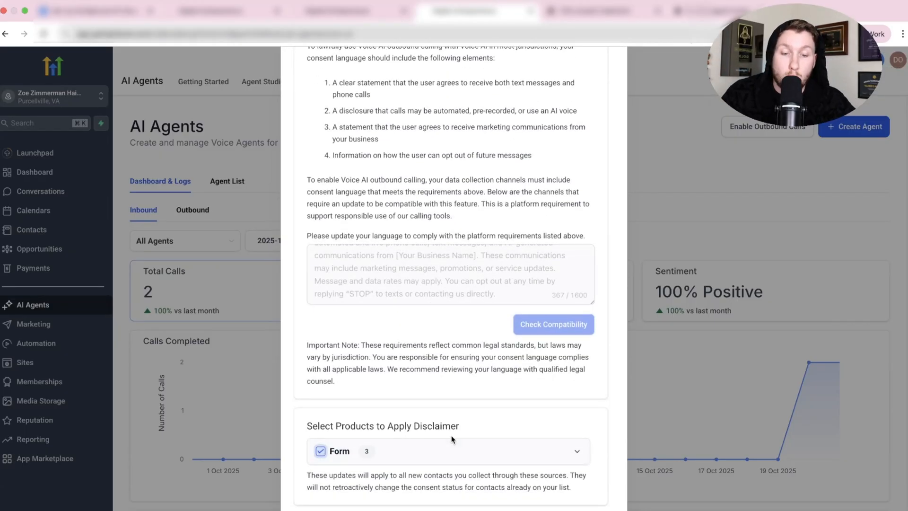
click(576, 451)
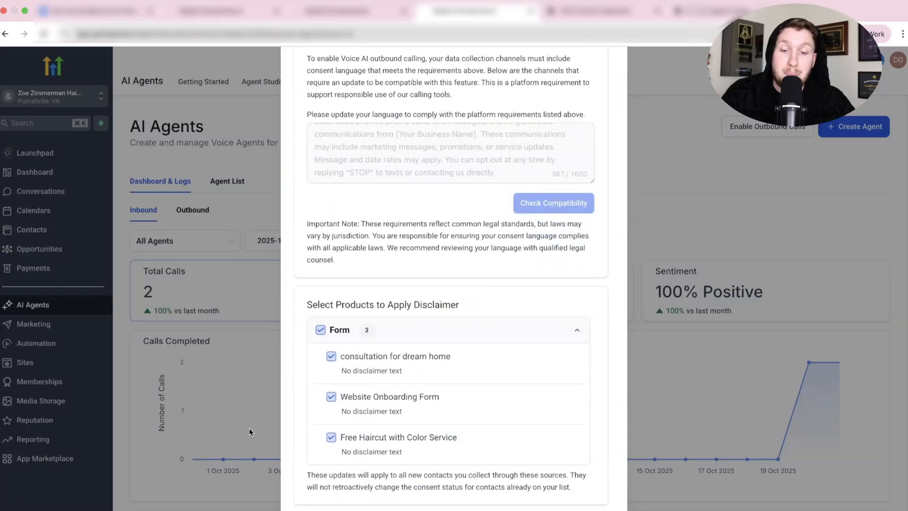
mouse_move(325, 245)
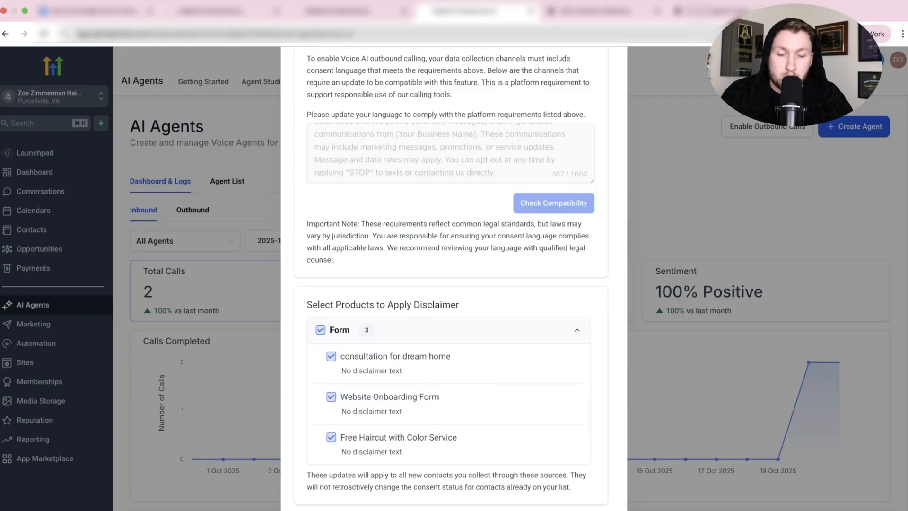
click(553, 203)
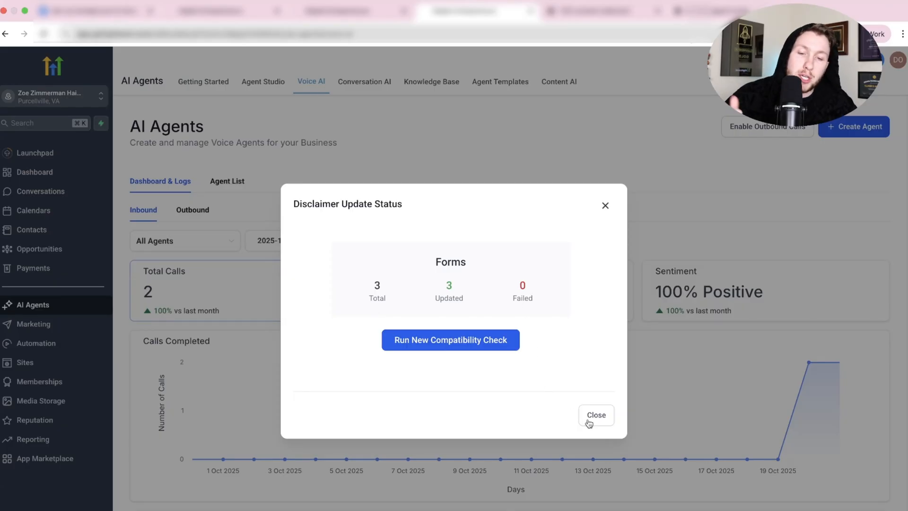
click(596, 414)
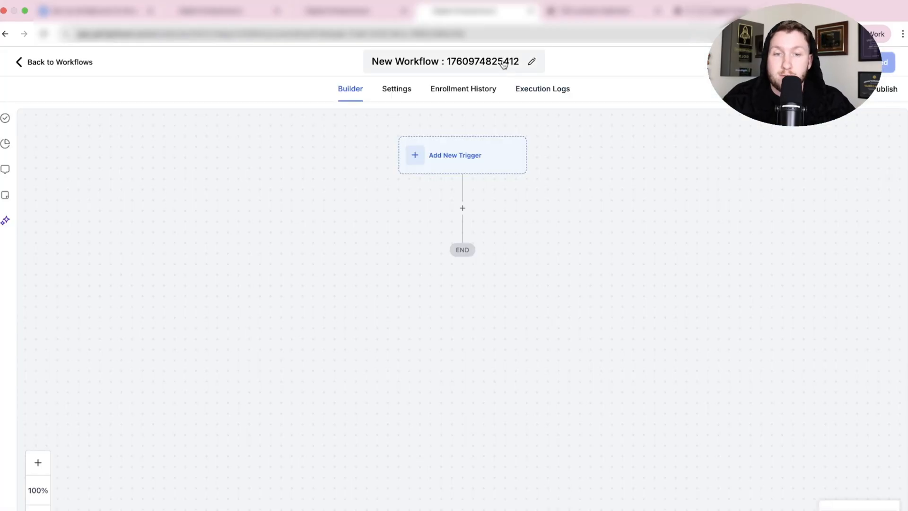
Name the workflow 'Outbound AI' and add a Form Submitted trigger for Website Onboarding Form
text(Outbound AI)
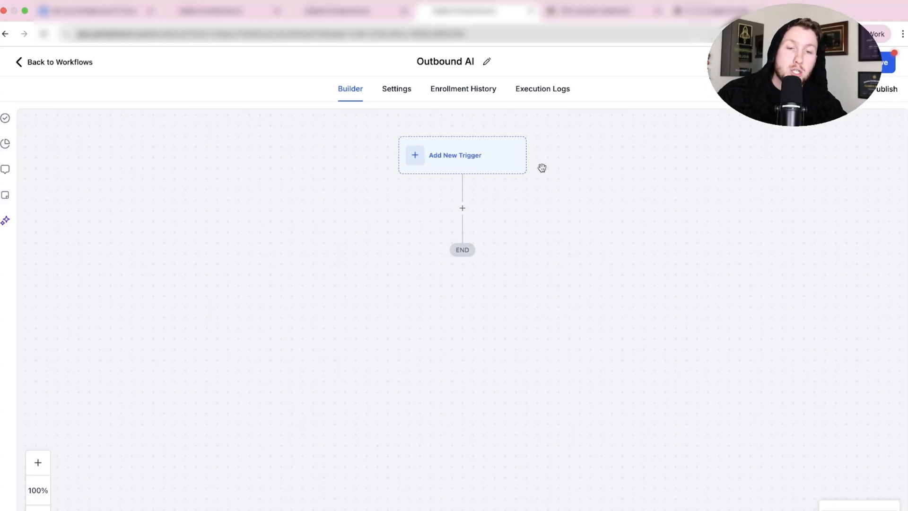
click(462, 155)
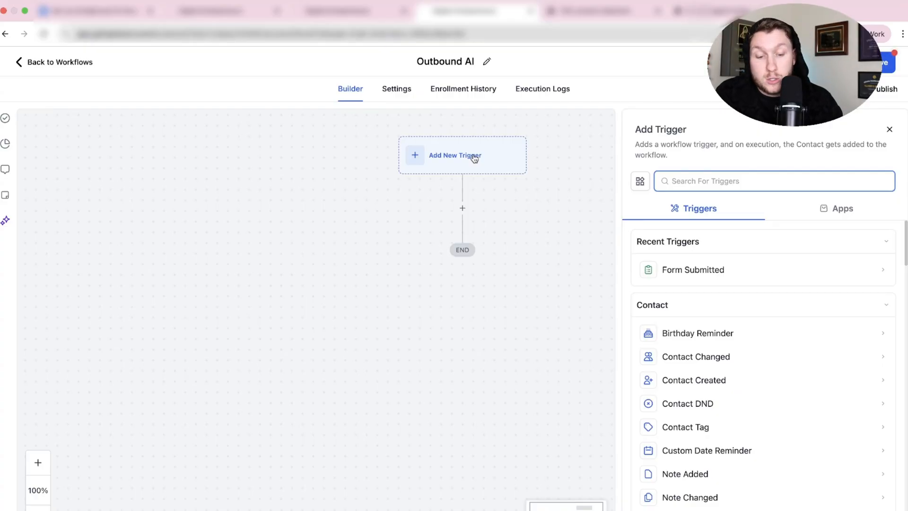
click(693, 270)
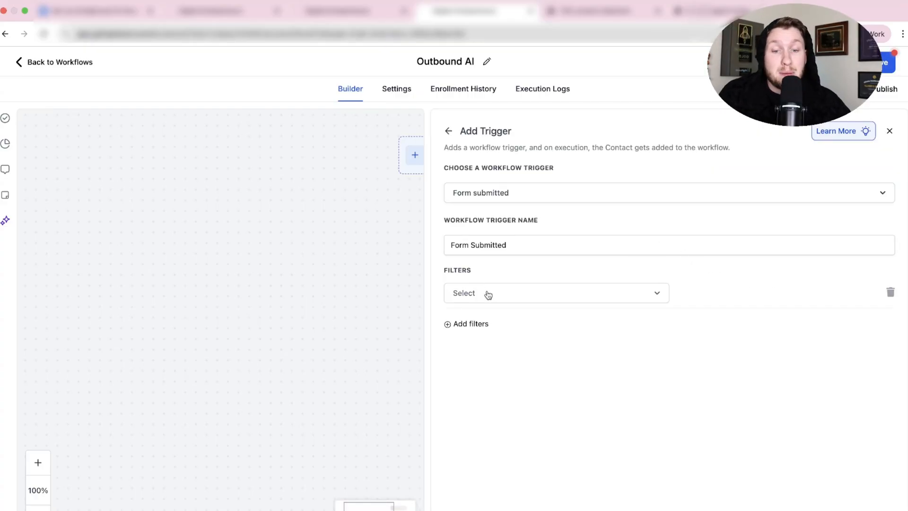
click(555, 293)
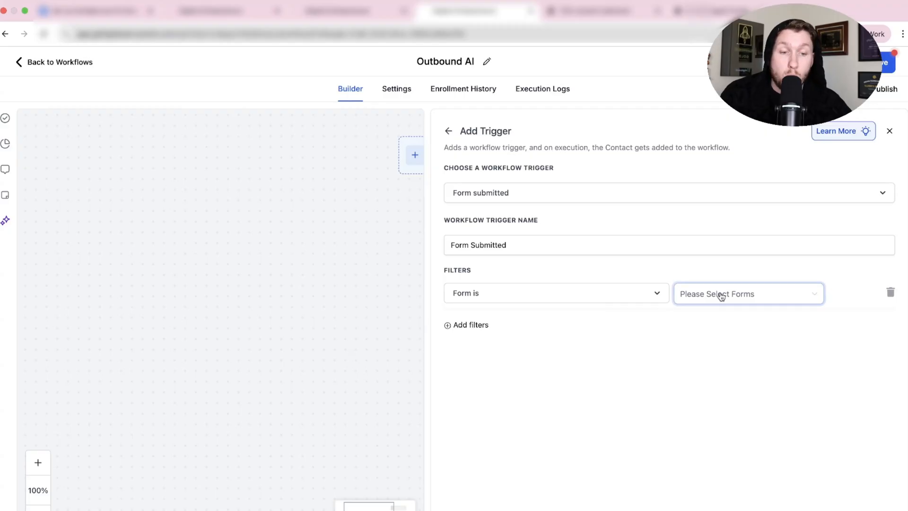
click(747, 294)
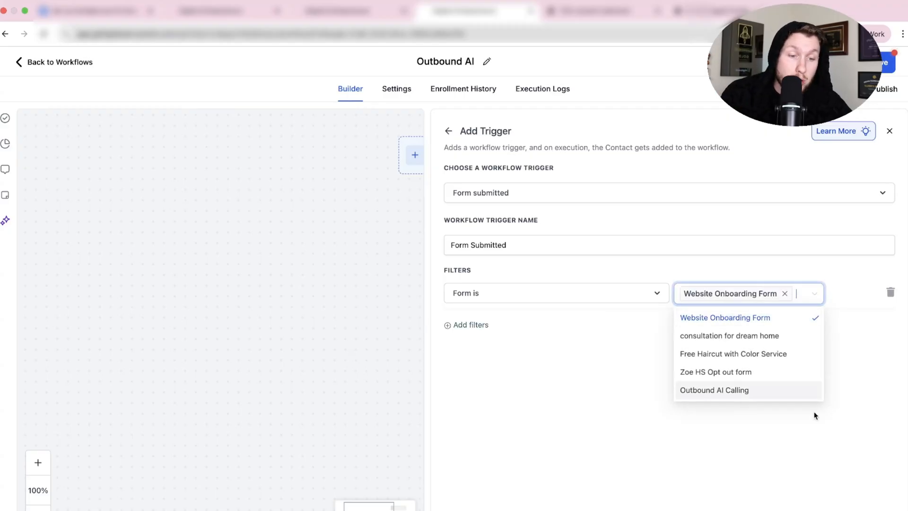
click(890, 131)
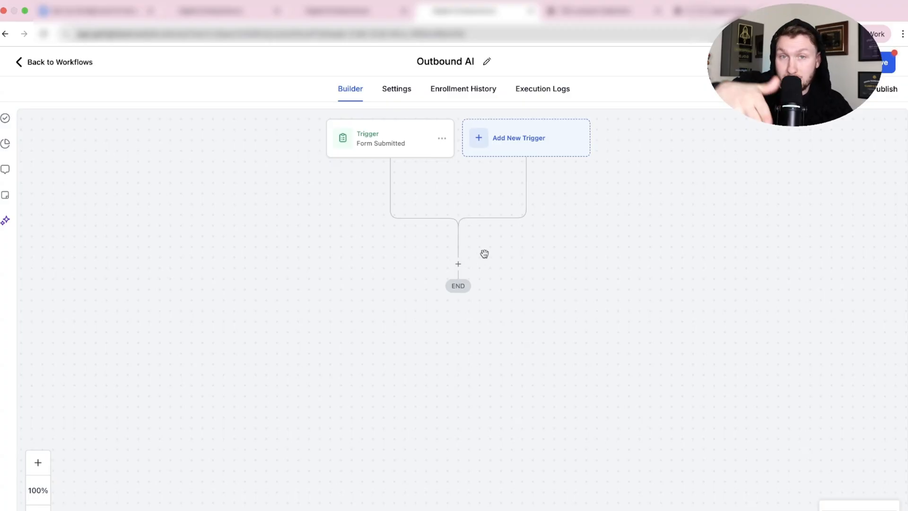
Add a Voice AI Outbound Call action using the Rebecca agent and save it
click(458, 264)
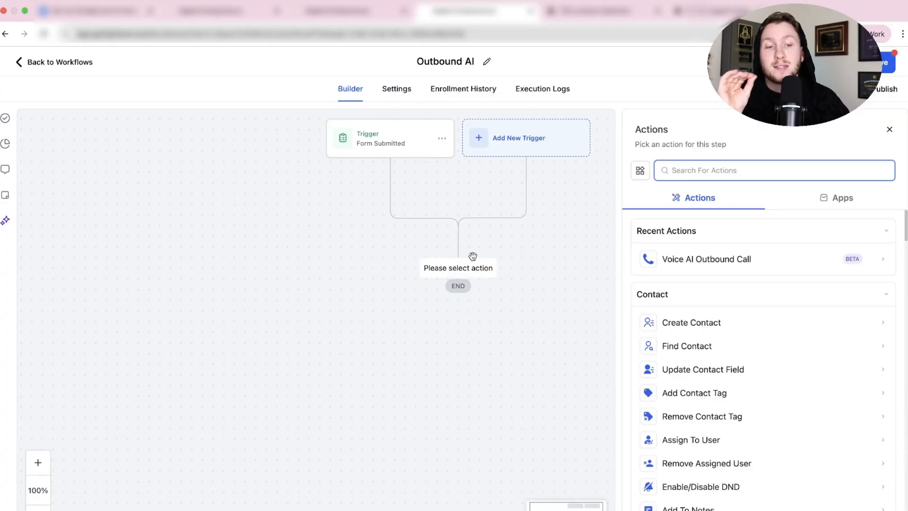
mouse_move(749, 232)
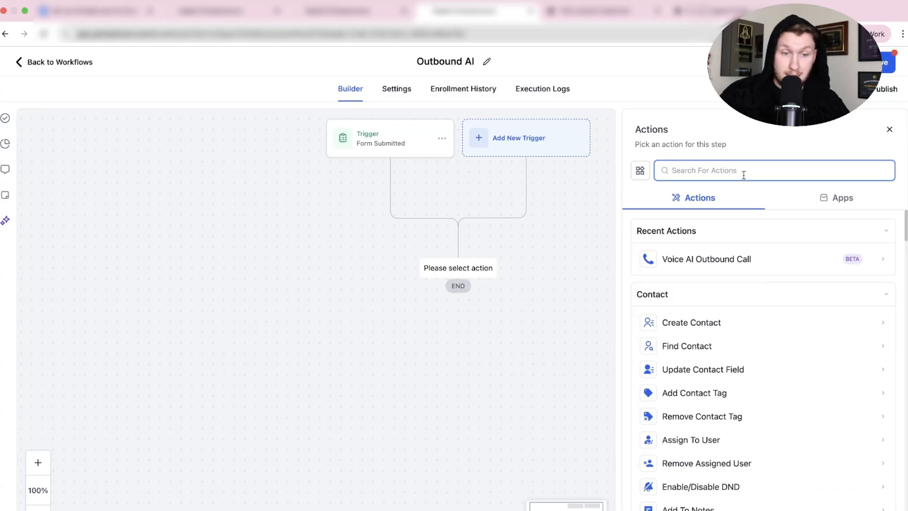
text(voice)
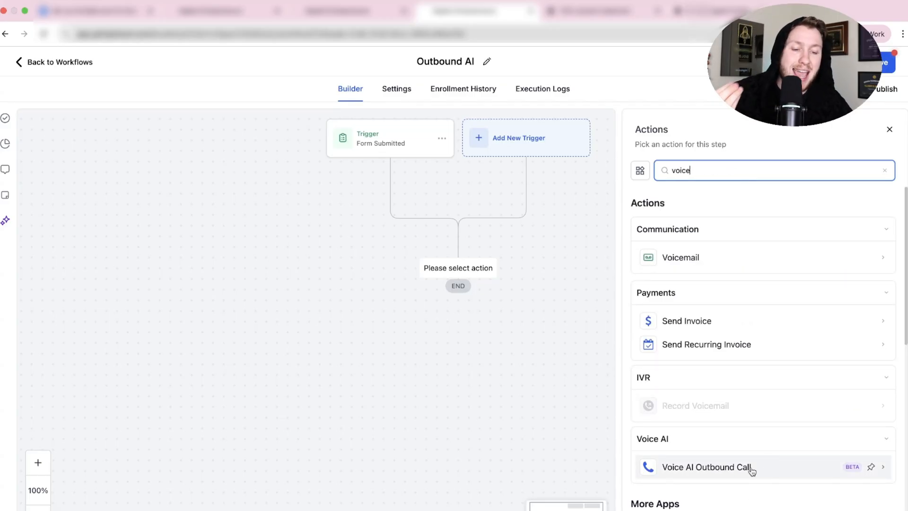
click(706, 466)
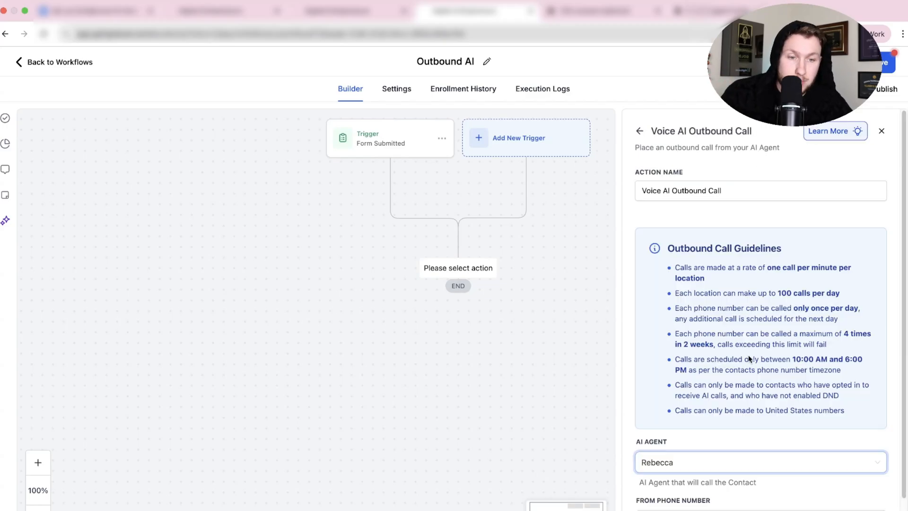
scroll(down, 3)
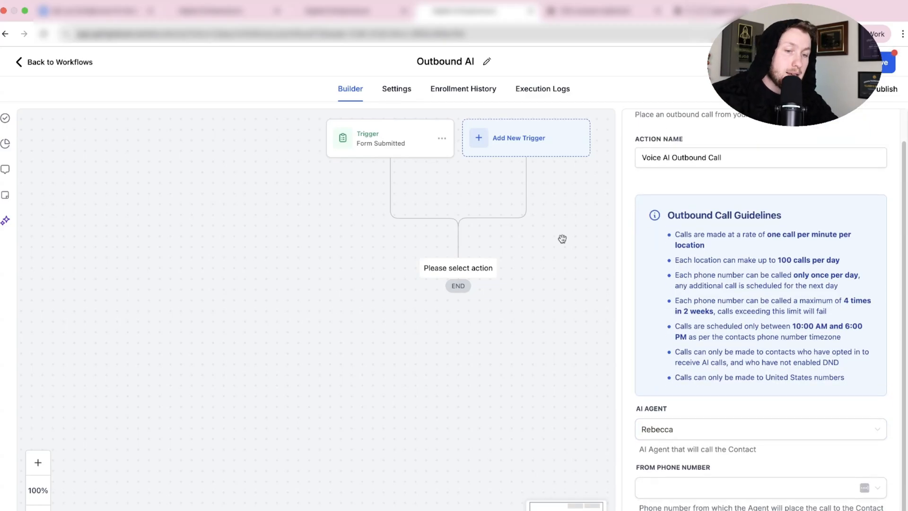
drag(675, 234, 844, 377)
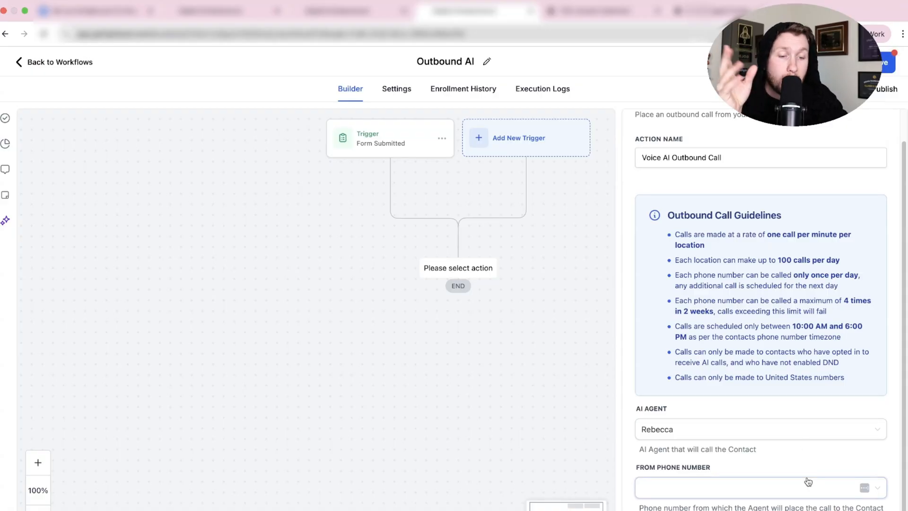
click(754, 487)
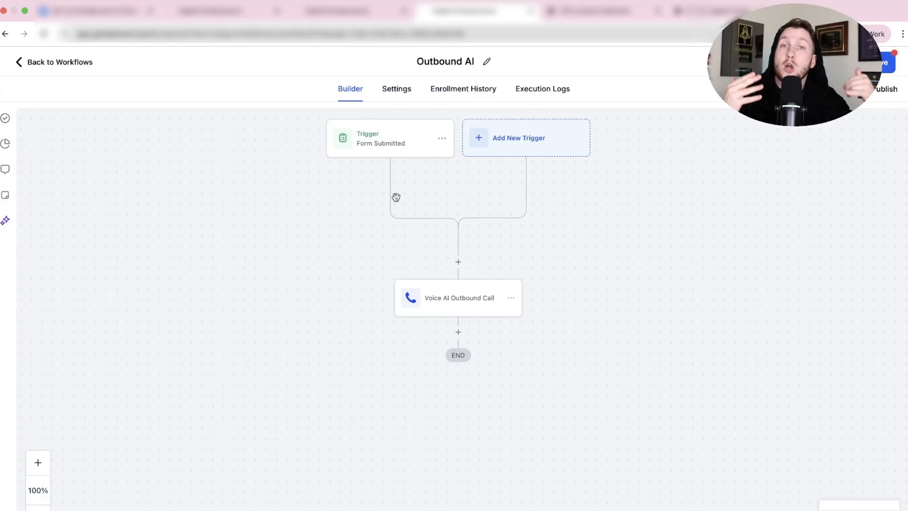
Open and close the Add New Trigger list twice without adding a trigger
click(518, 137)
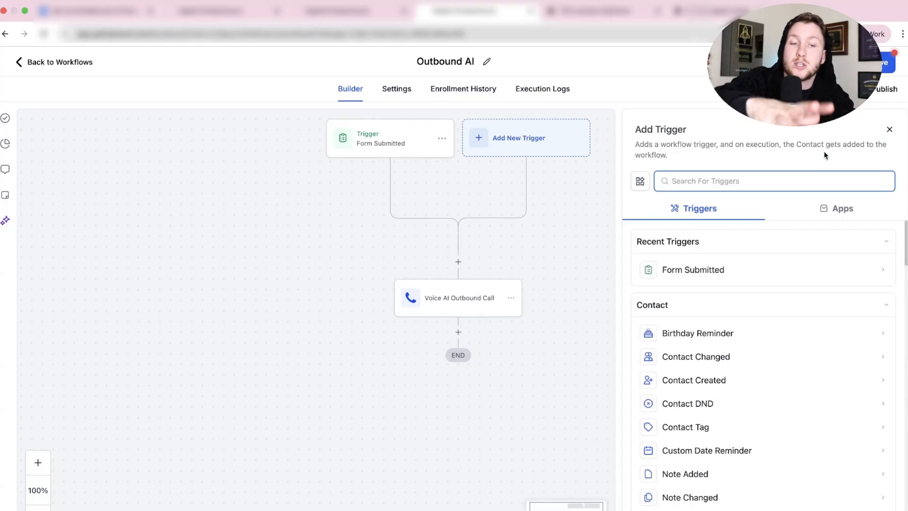
click(890, 129)
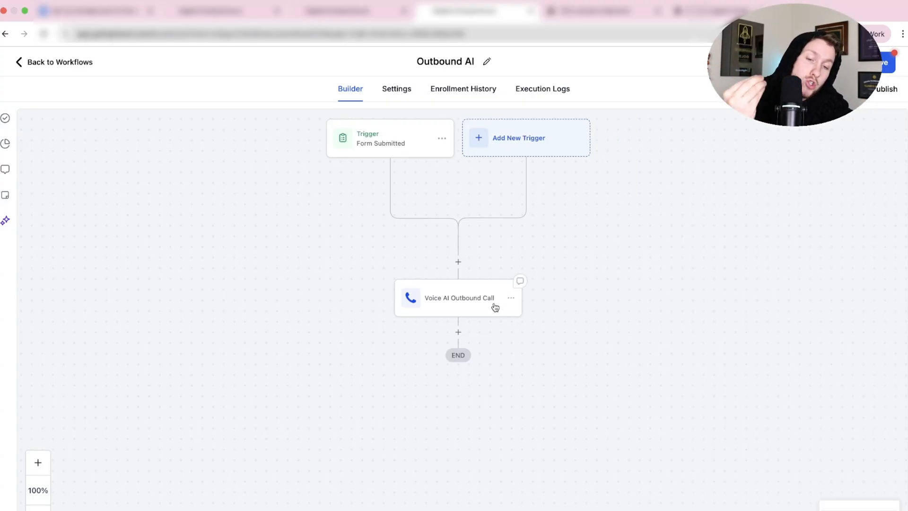
mouse_move(539, 299)
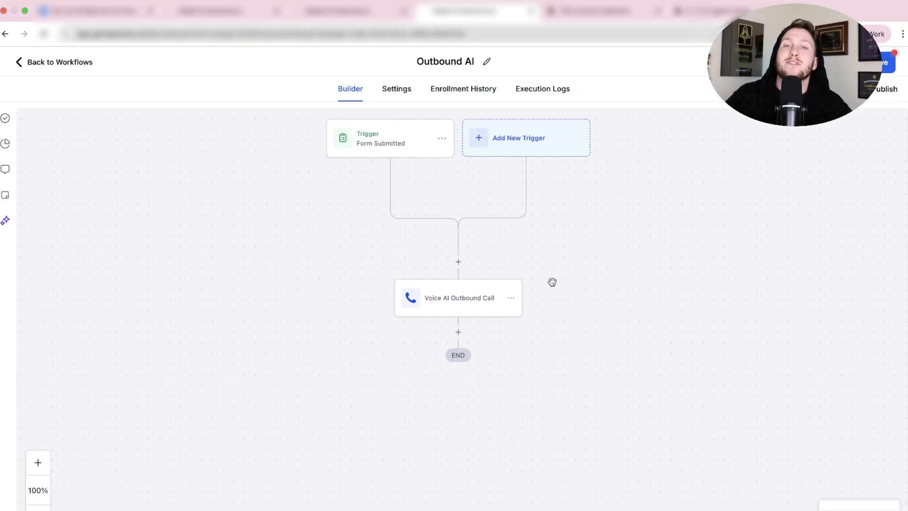
mouse_move(537, 145)
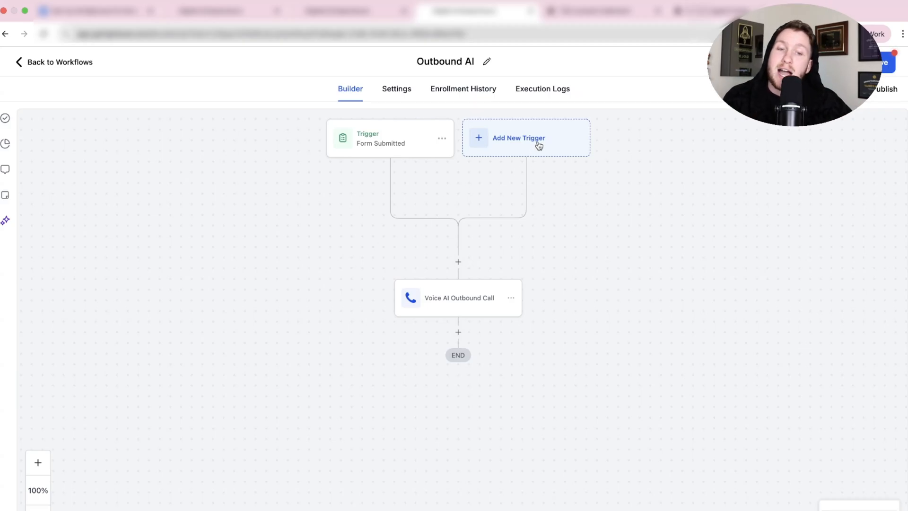
click(519, 138)
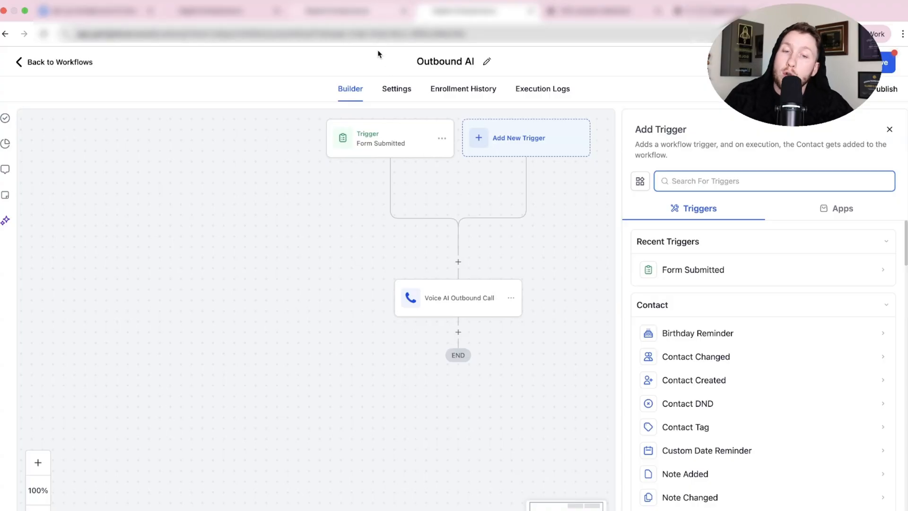
click(889, 129)
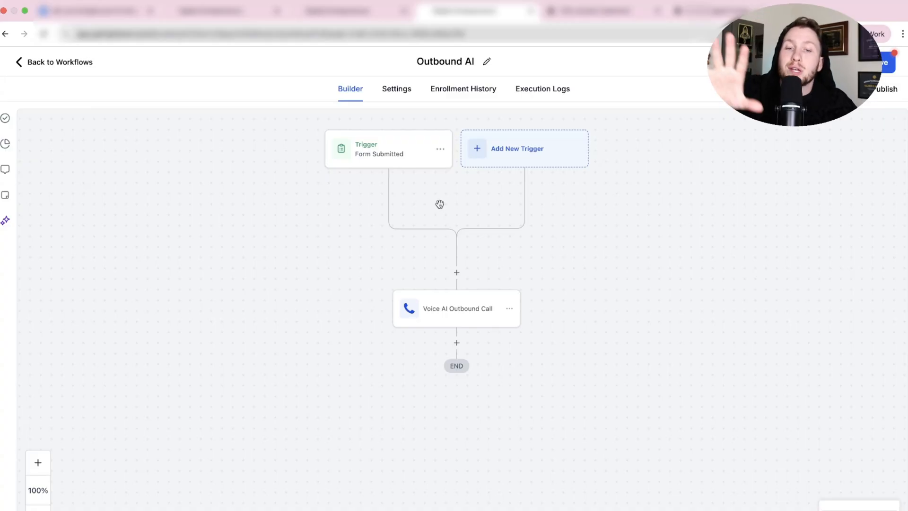
mouse_move(333, 165)
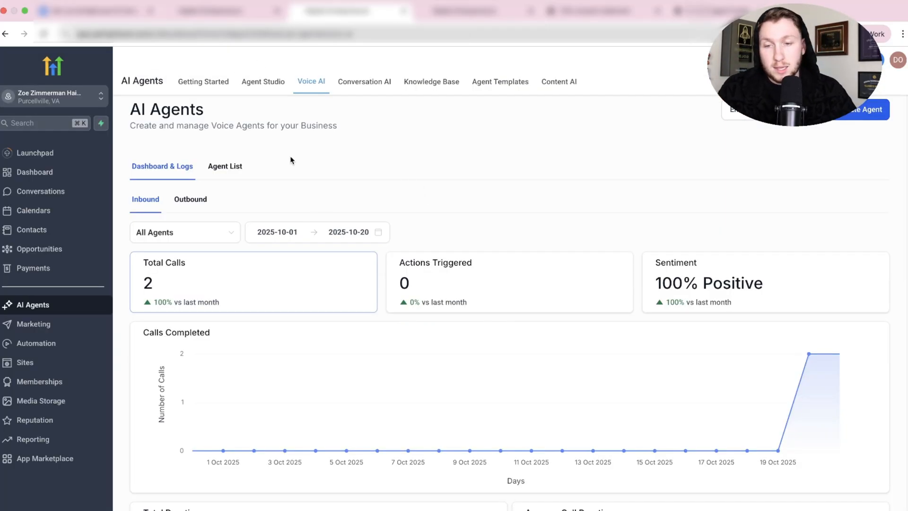
View the outbound call stats, then open the Rebecca agent from the Agent List
click(191, 198)
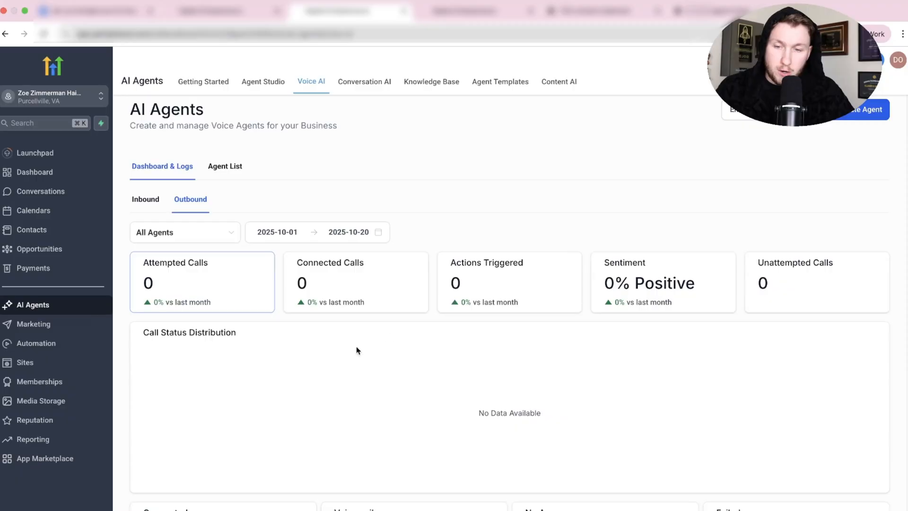
click(225, 166)
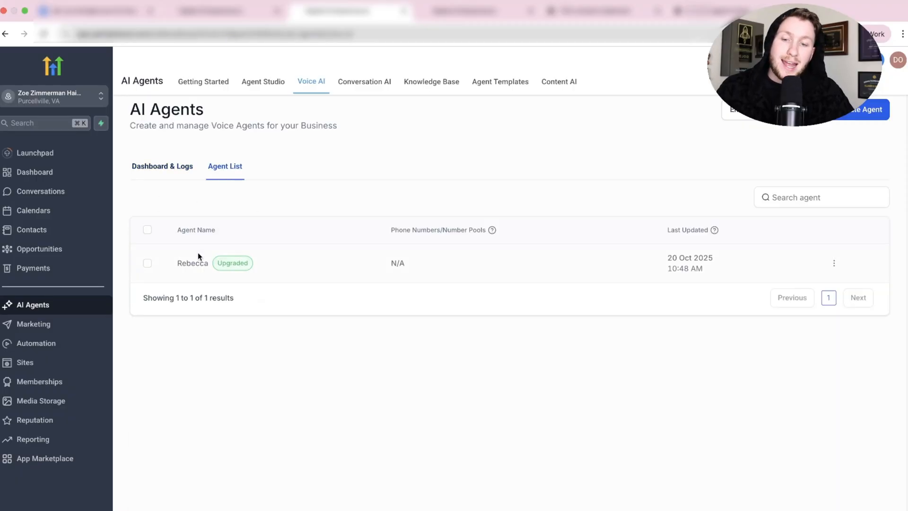
click(191, 262)
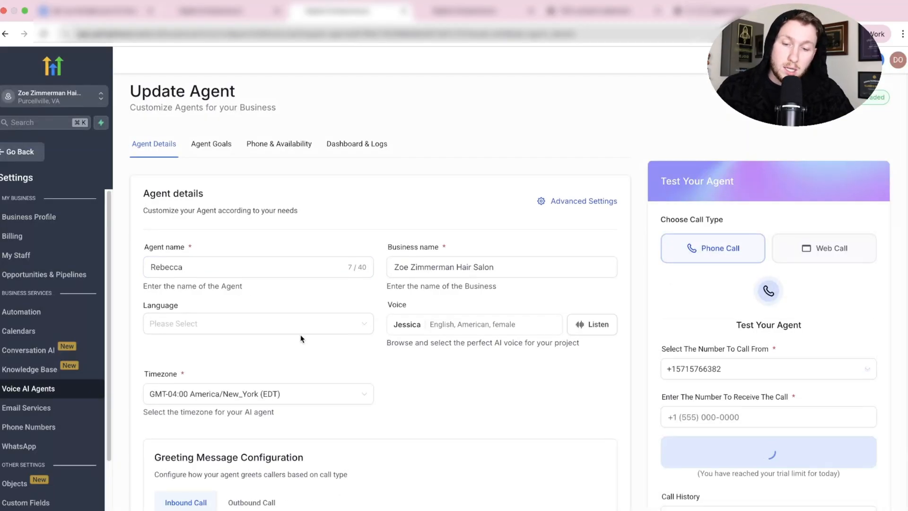
Review Rebecca's Outbound Call greeting disclaimer and preview, and expand the Opt-out Mechanism details
scroll(down, 3)
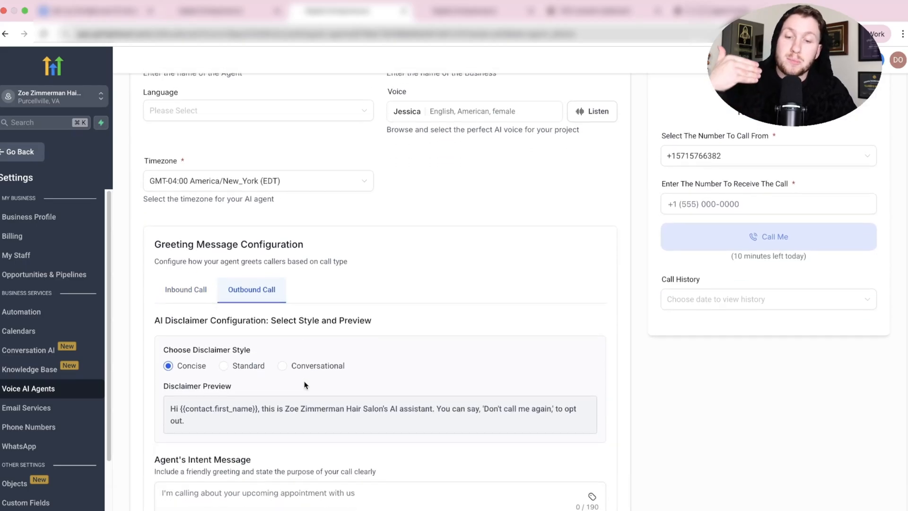
scroll(down, 3)
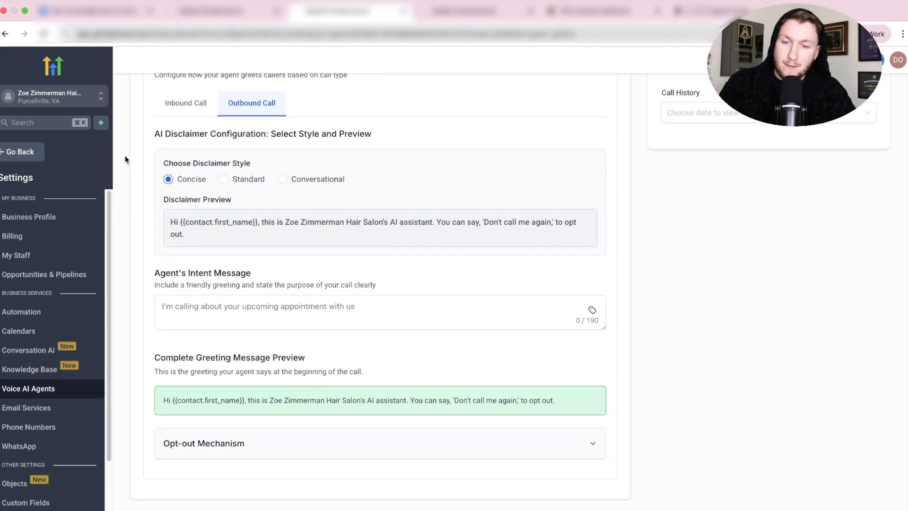
mouse_move(220, 186)
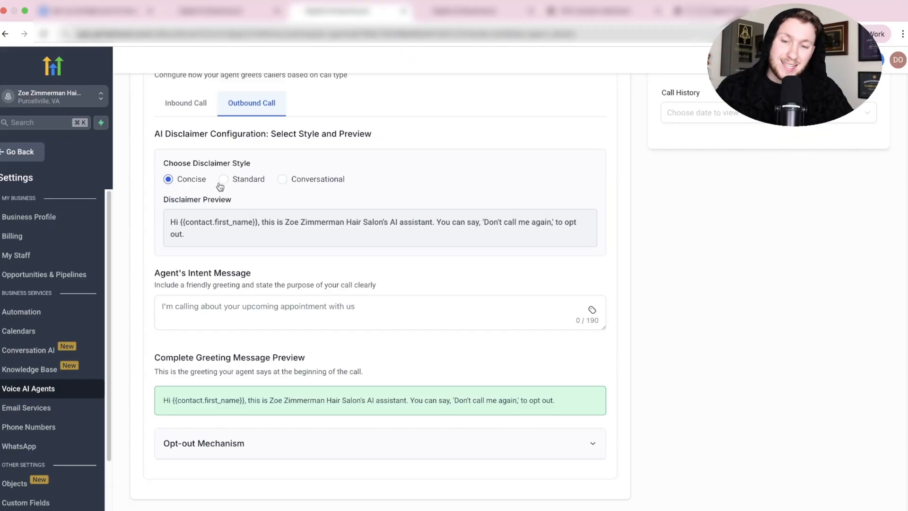
mouse_move(254, 204)
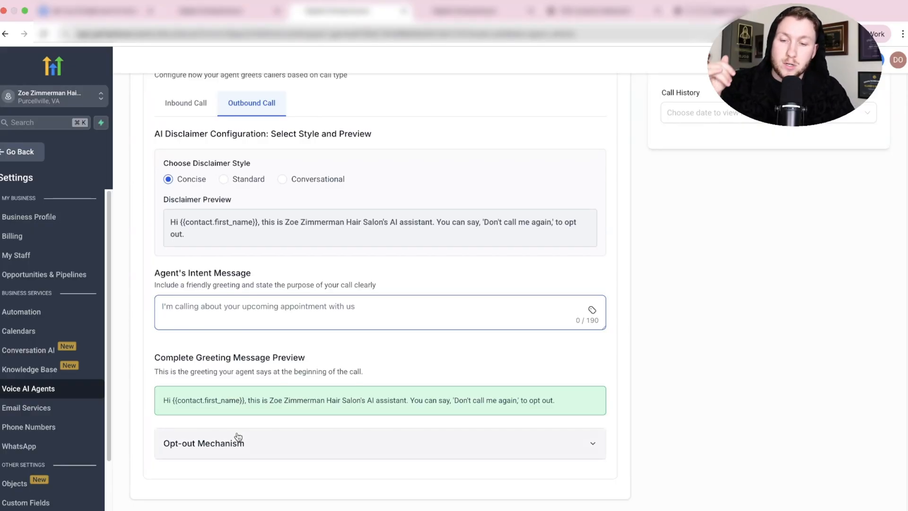
click(380, 443)
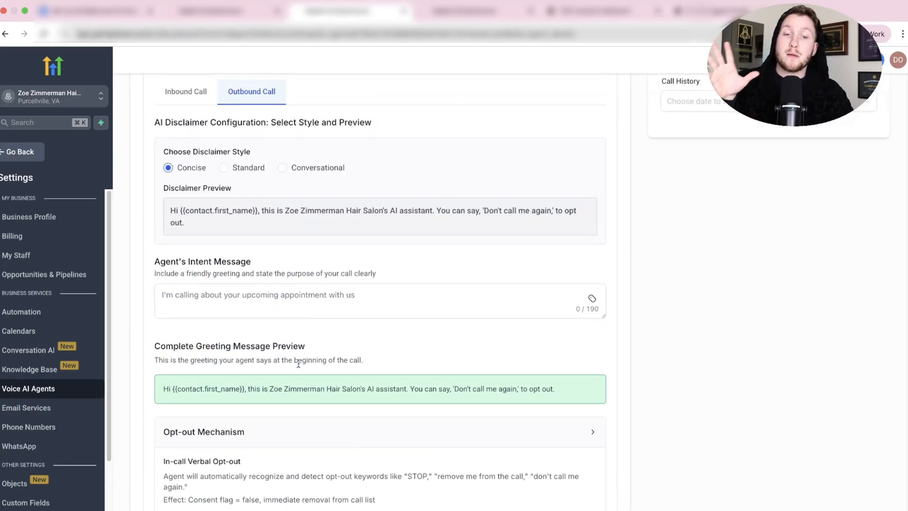
scroll(up, 3)
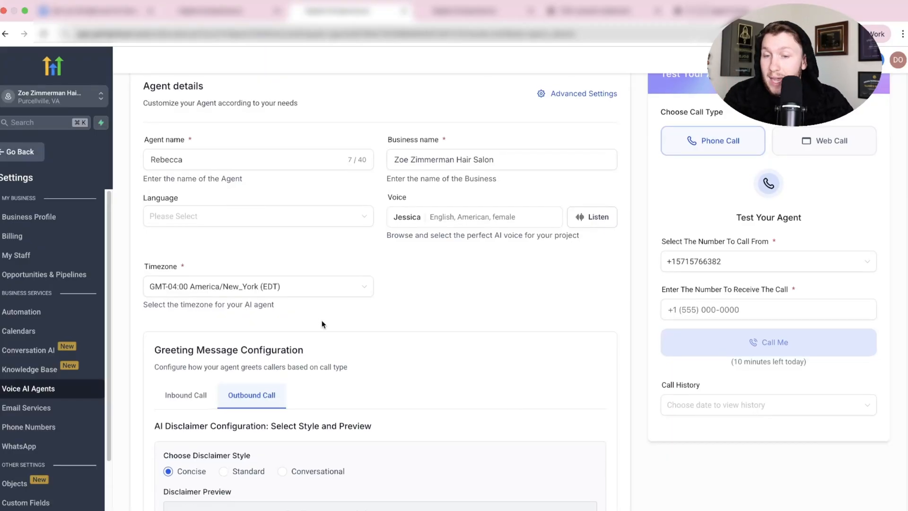
scroll(down, 3)
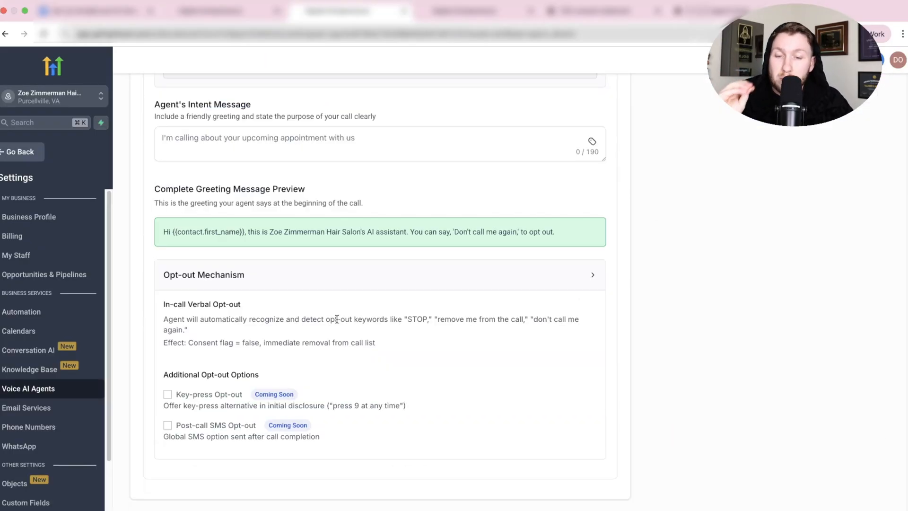